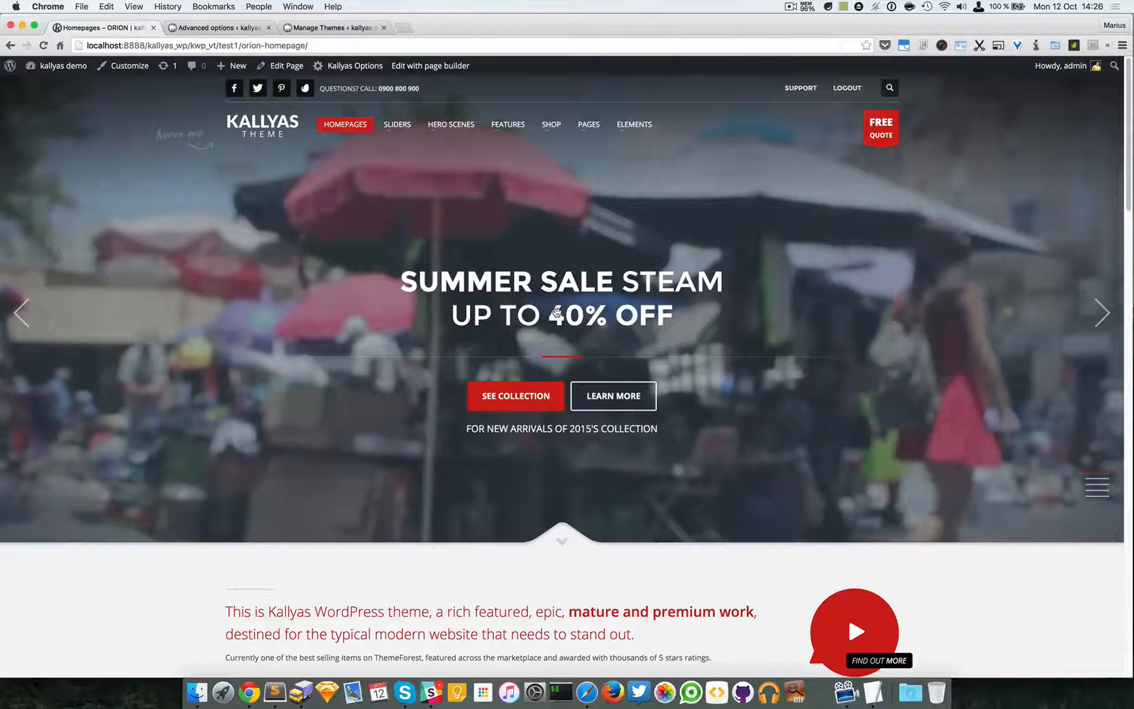
- Check in Appearance > Themes that Kallyas Child Theme is the active theme
left_click(213, 27)
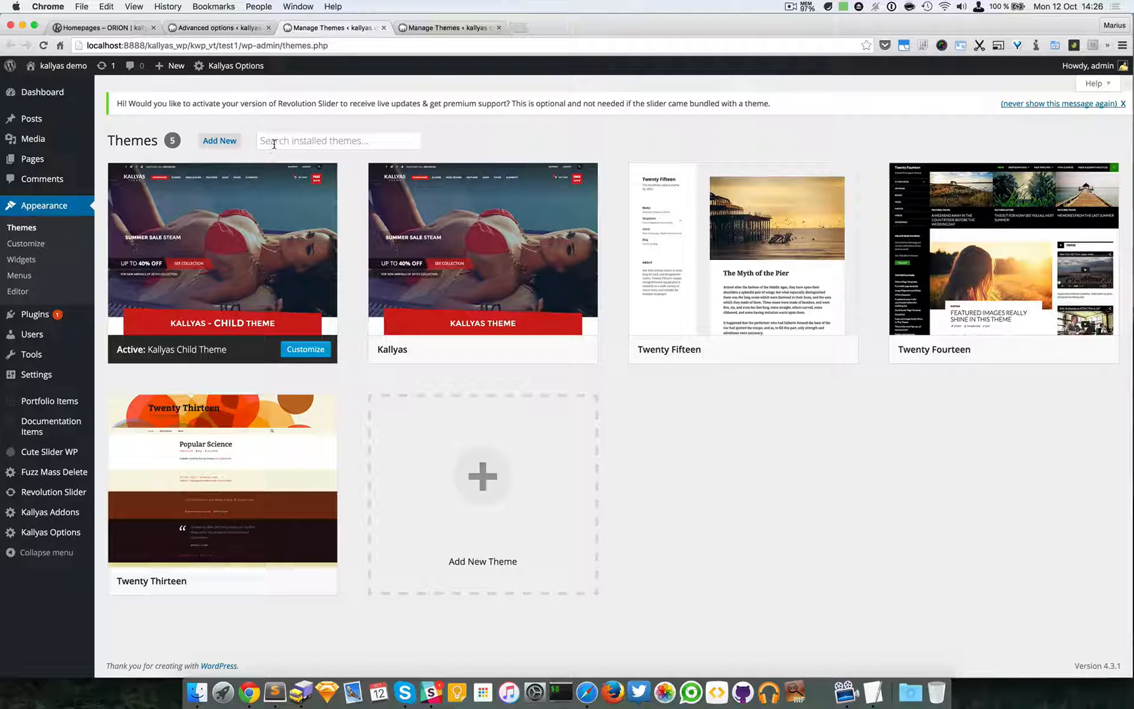
mouse_move(267, 187)
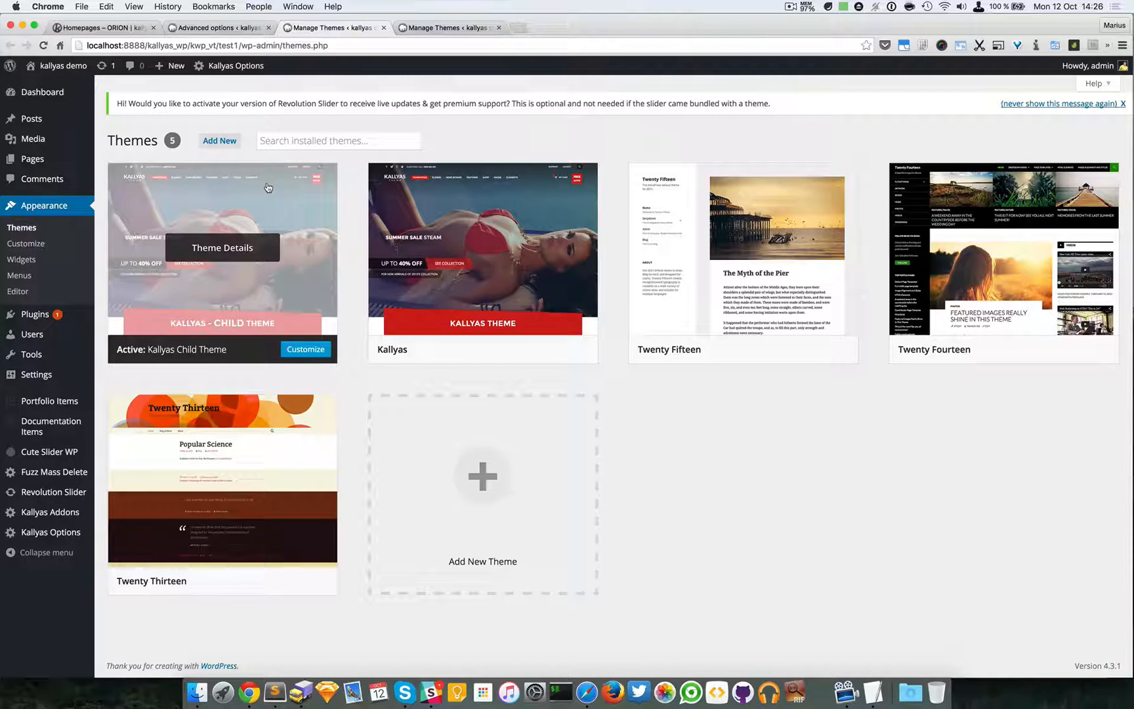
mouse_move(256, 206)
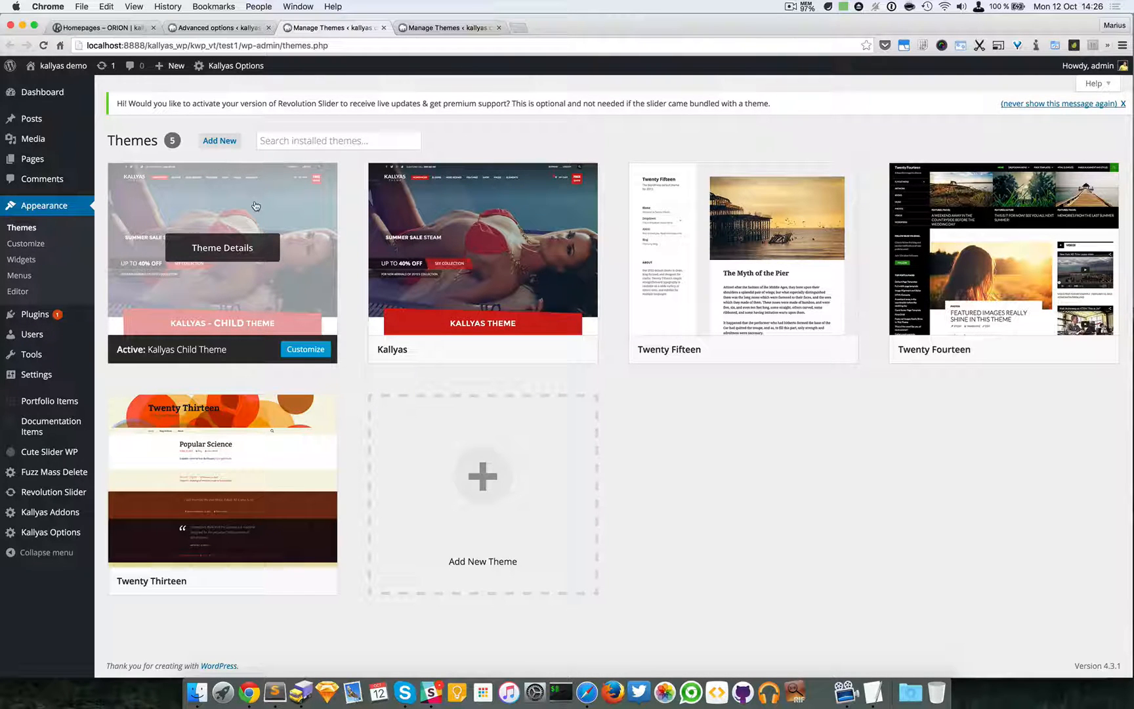
mouse_move(249, 207)
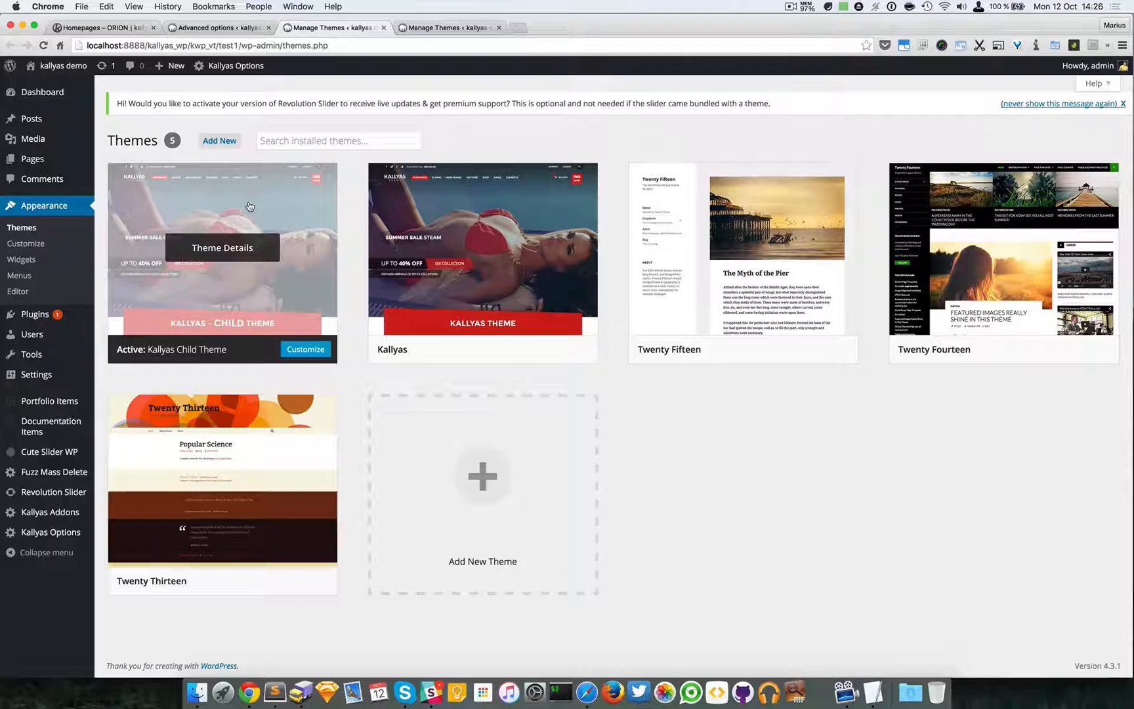
mouse_move(191, 208)
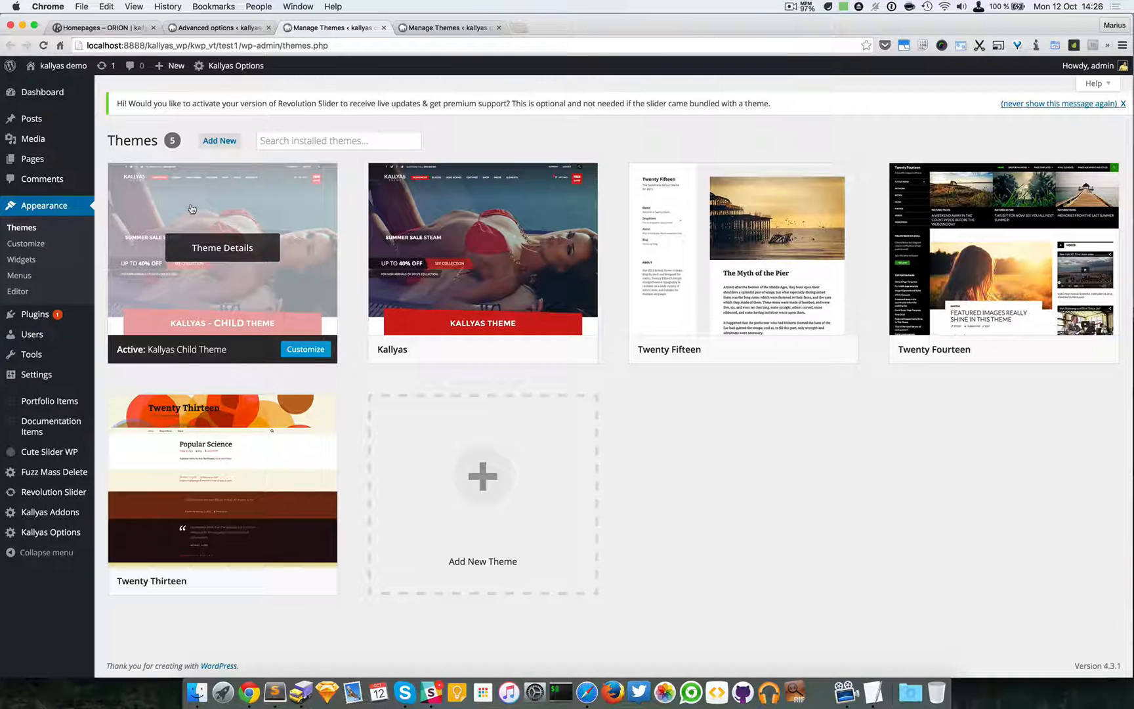
mouse_move(16, 291)
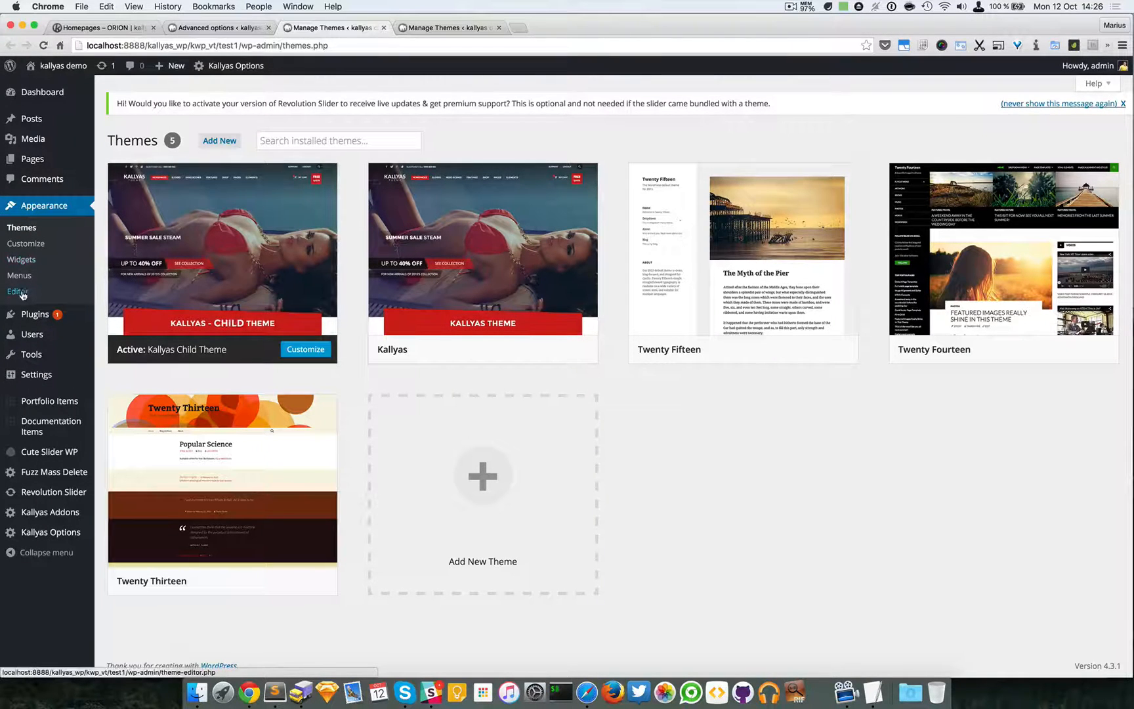
- Add an empty .class { } rule under the header comment of the child theme's style.css
left_click(18, 292)
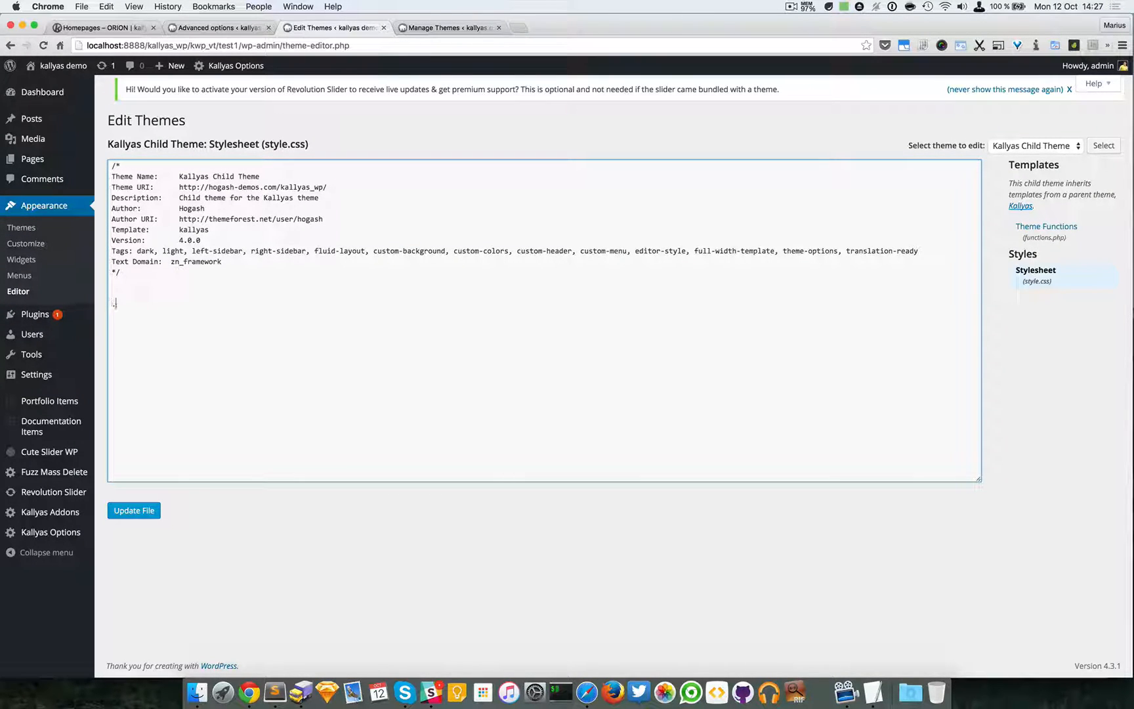
type("class")
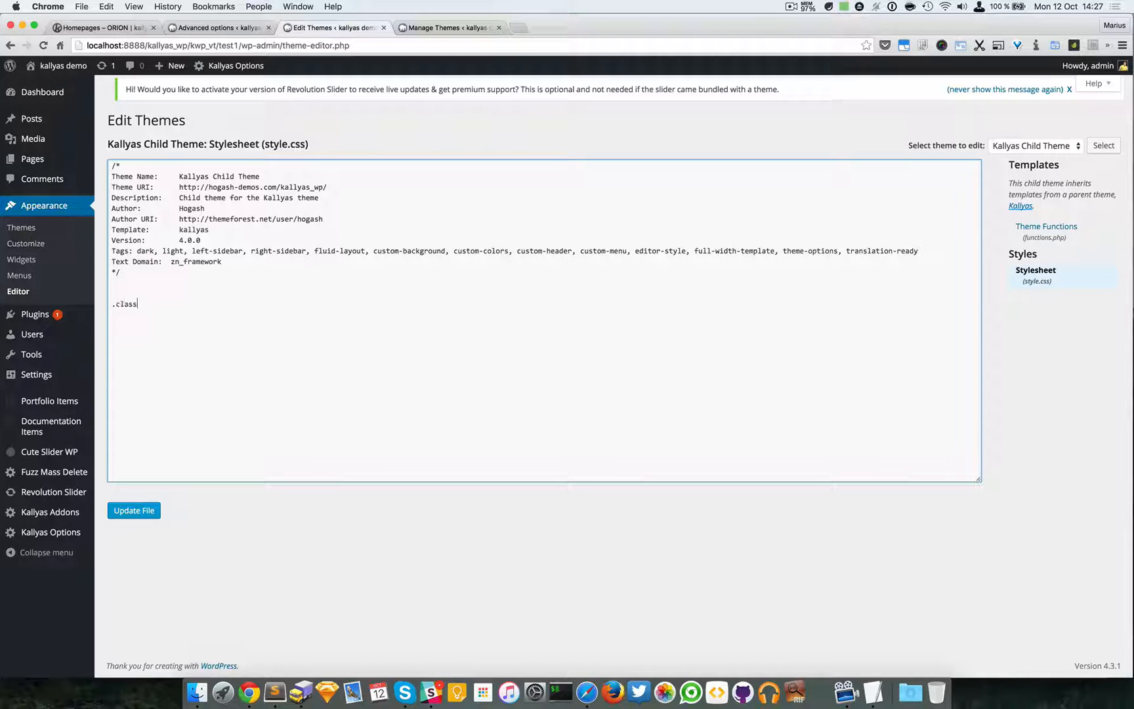
type("{ }")
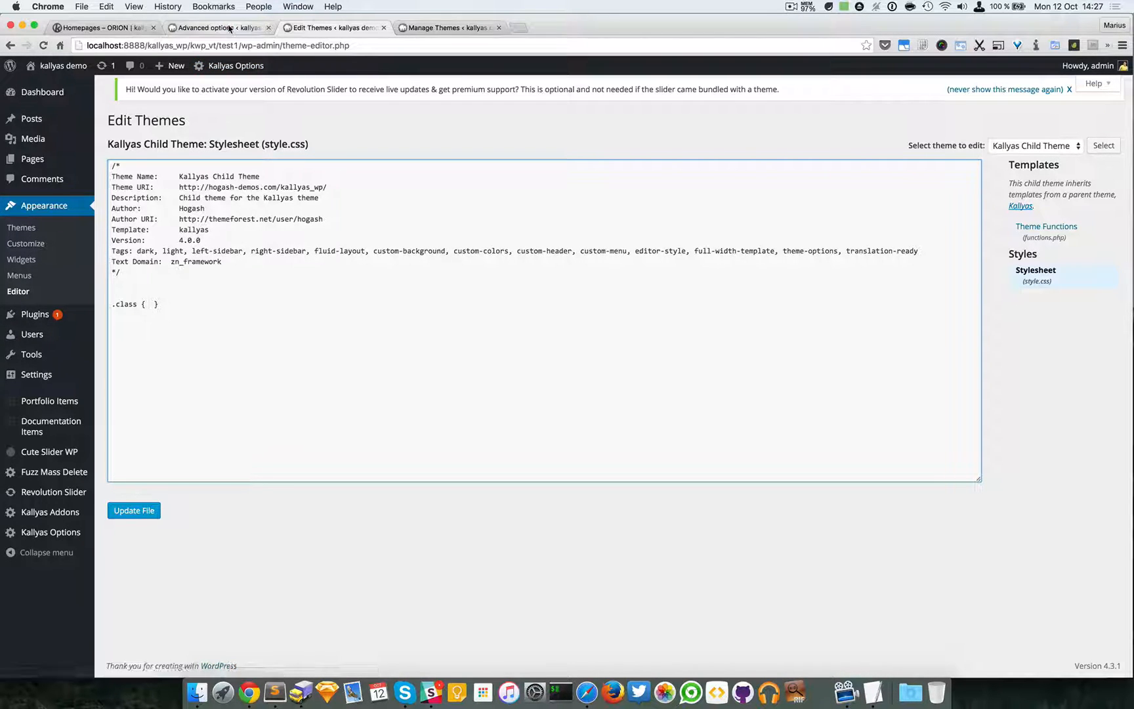
- Enter an empty .class {} rule in Kallyas Options > Custom css, left unsaved
left_click(218, 28)
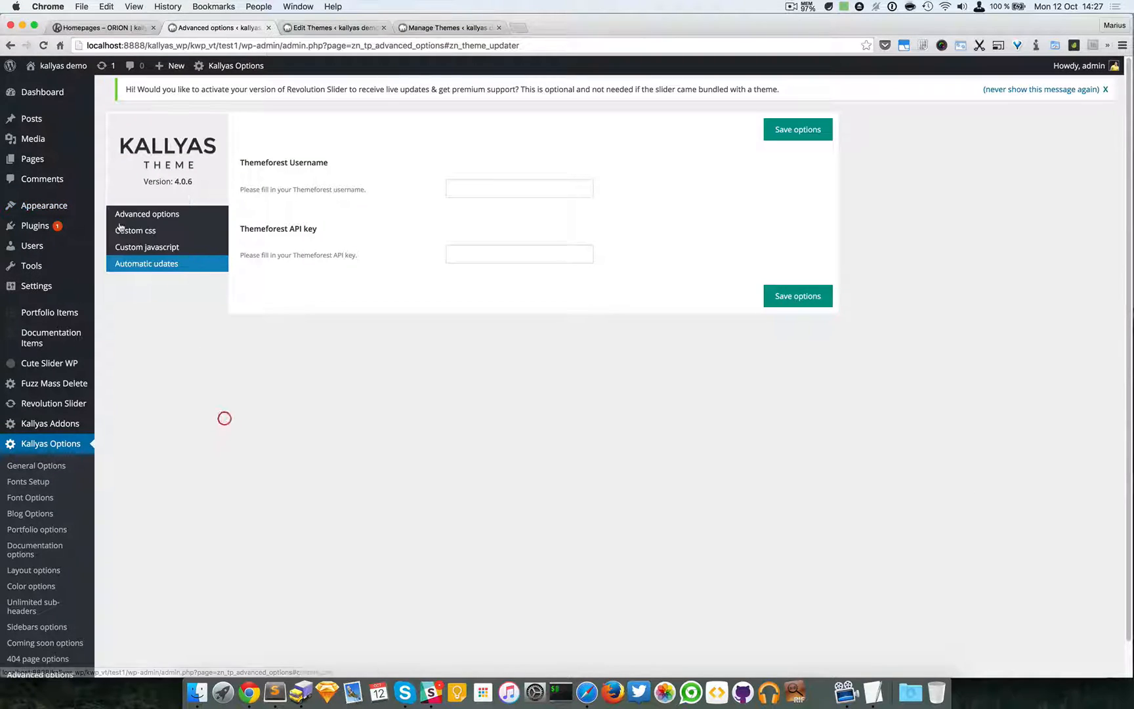
mouse_move(80, 452)
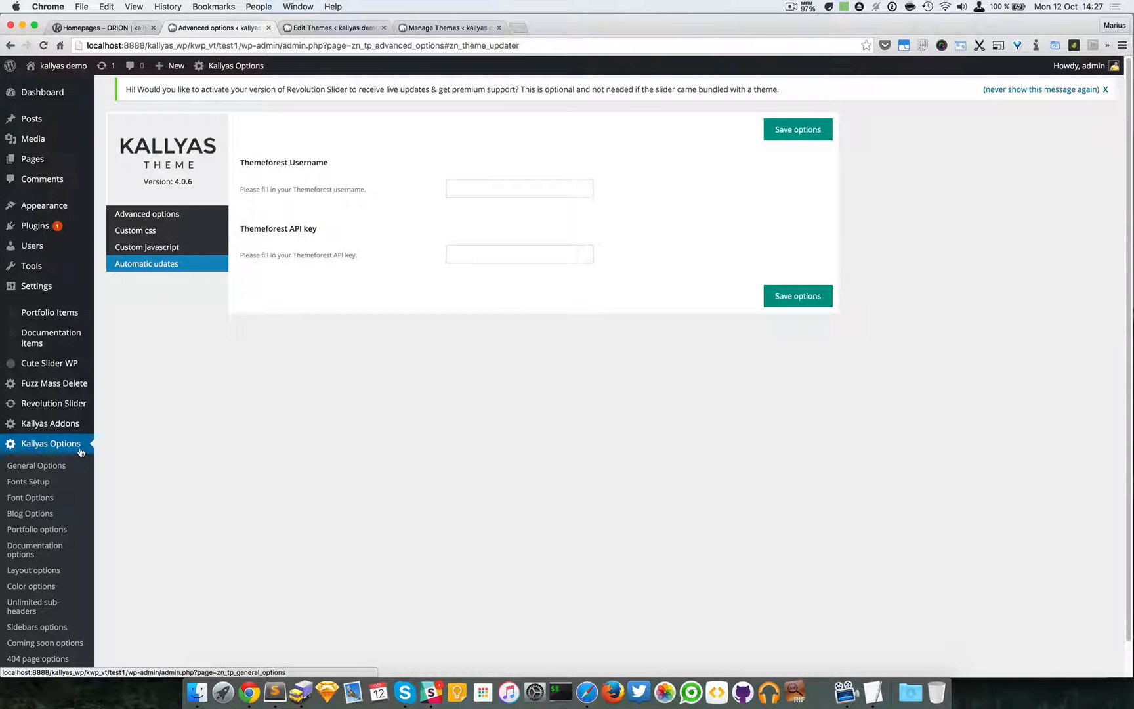
left_click(135, 231)
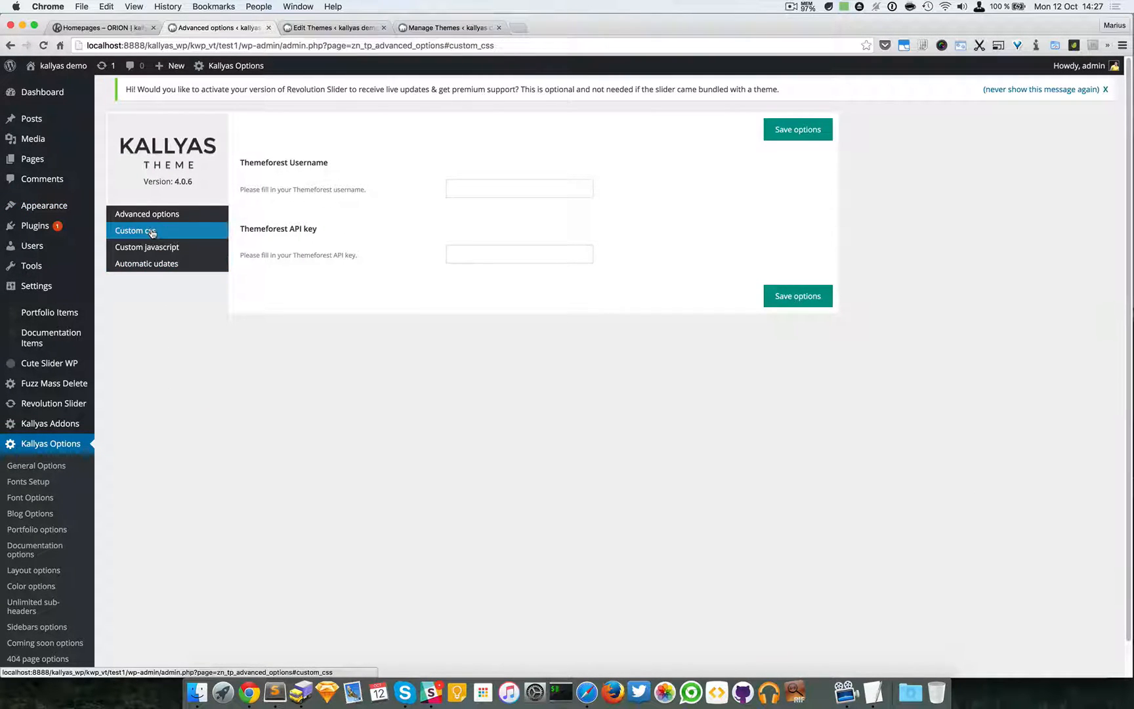
left_click(151, 231)
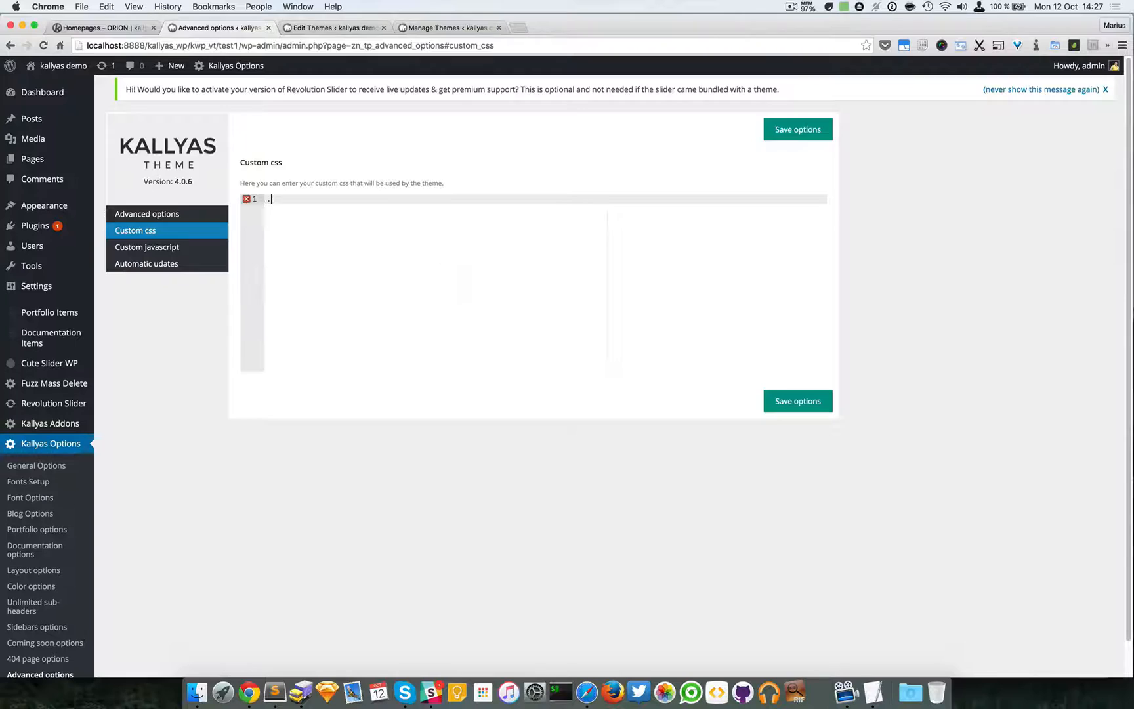
type(".class {}")
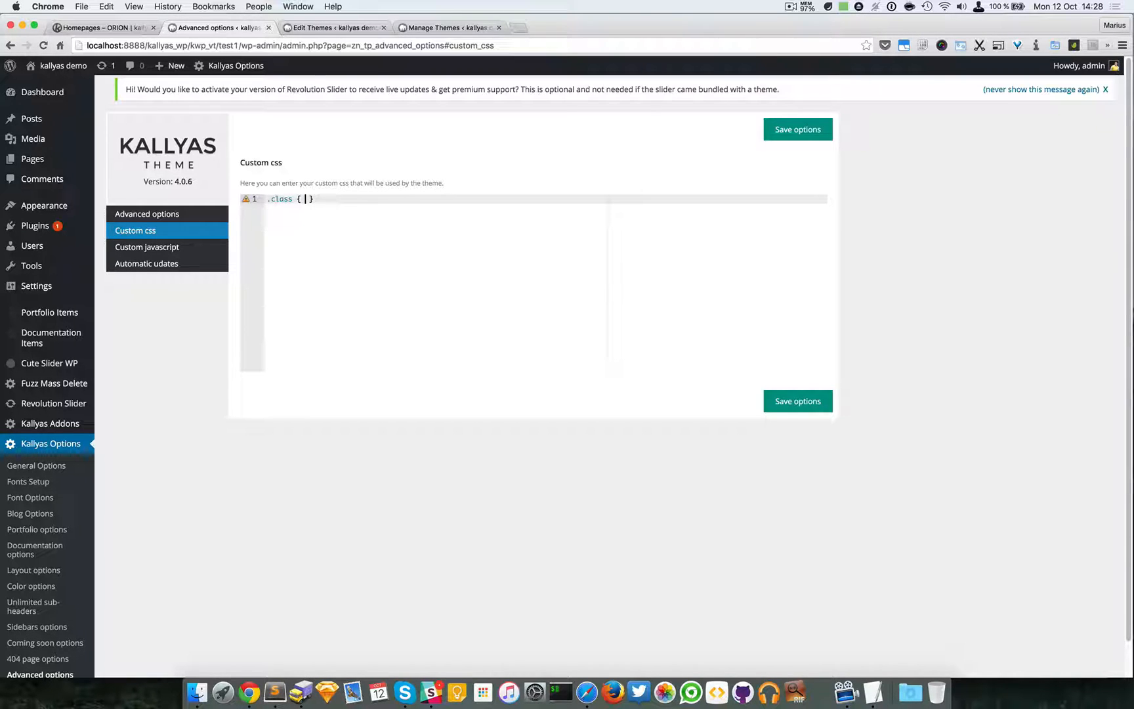
left_click(330, 28)
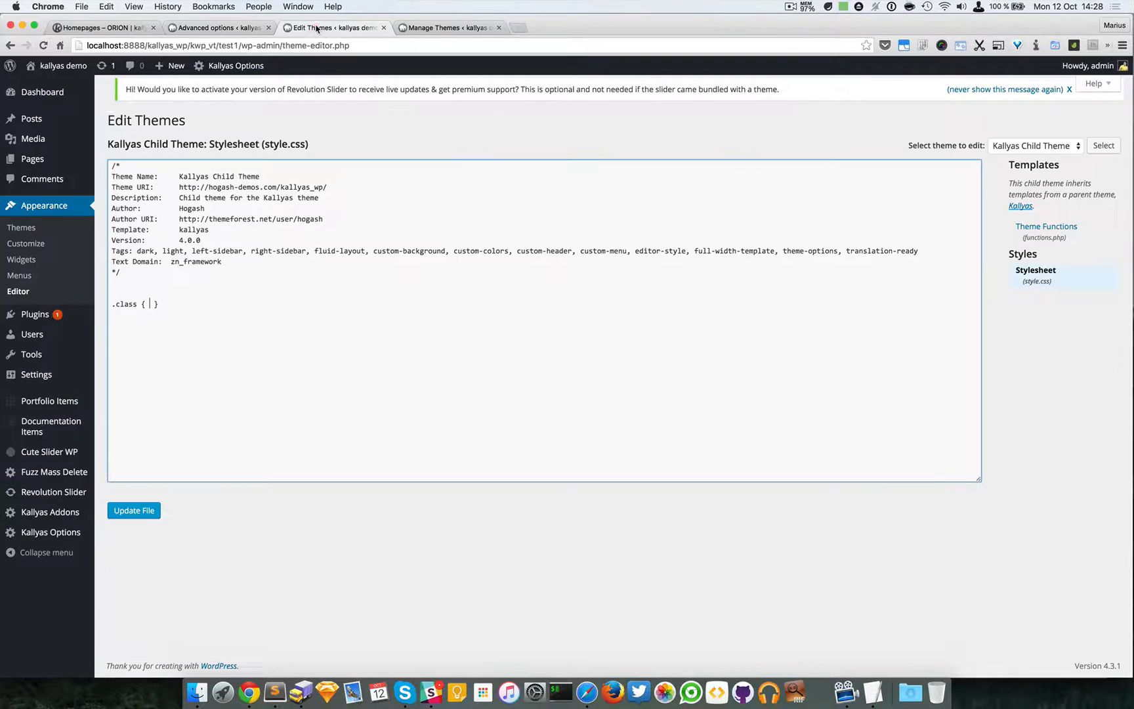
double_click(125, 304)
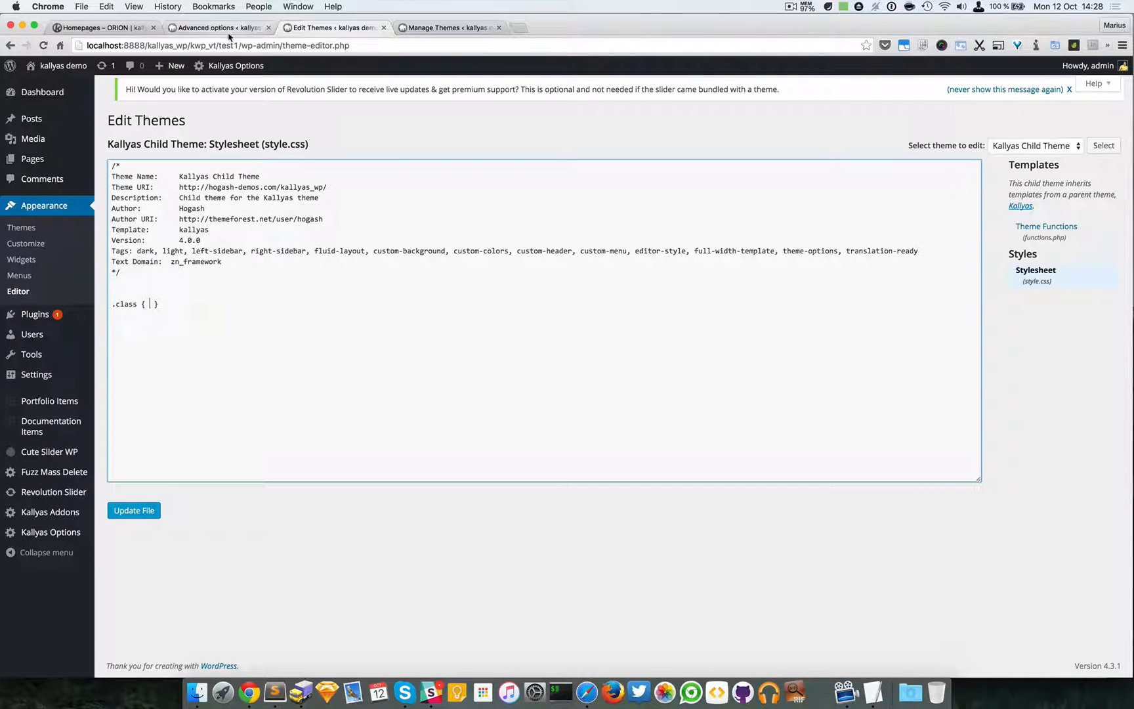
left_click(210, 27)
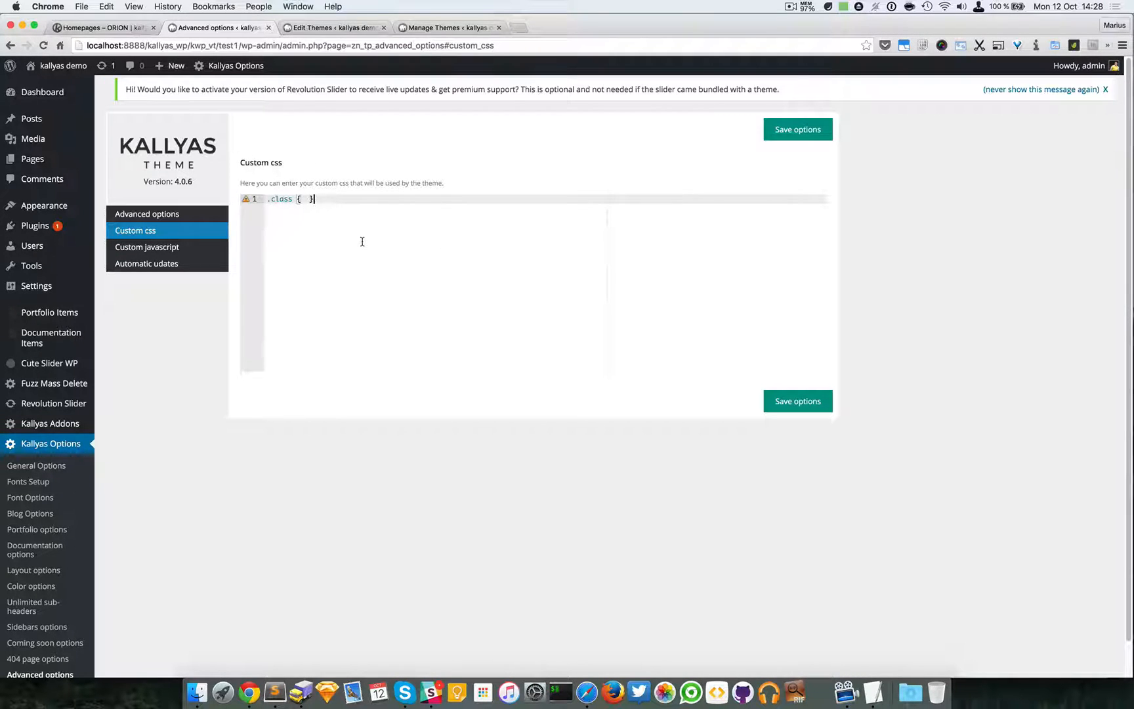
mouse_move(365, 261)
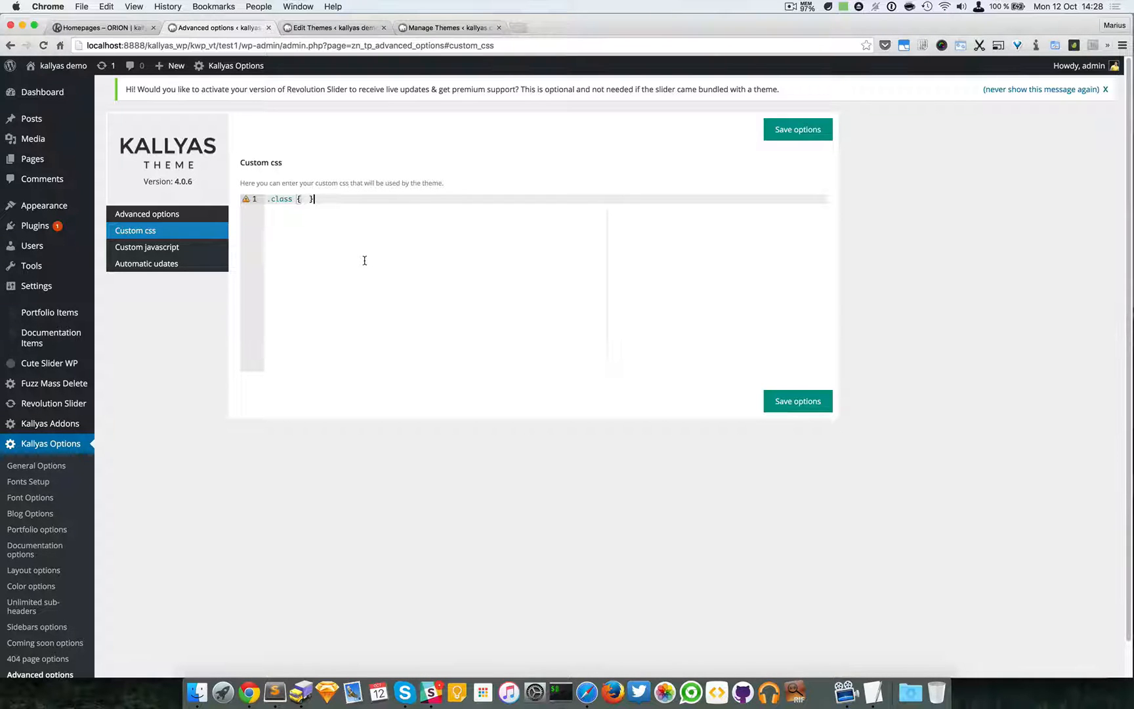
- Select the class name in the Custom css rule, then view the Kallyas demo homepage
left_click(103, 32)
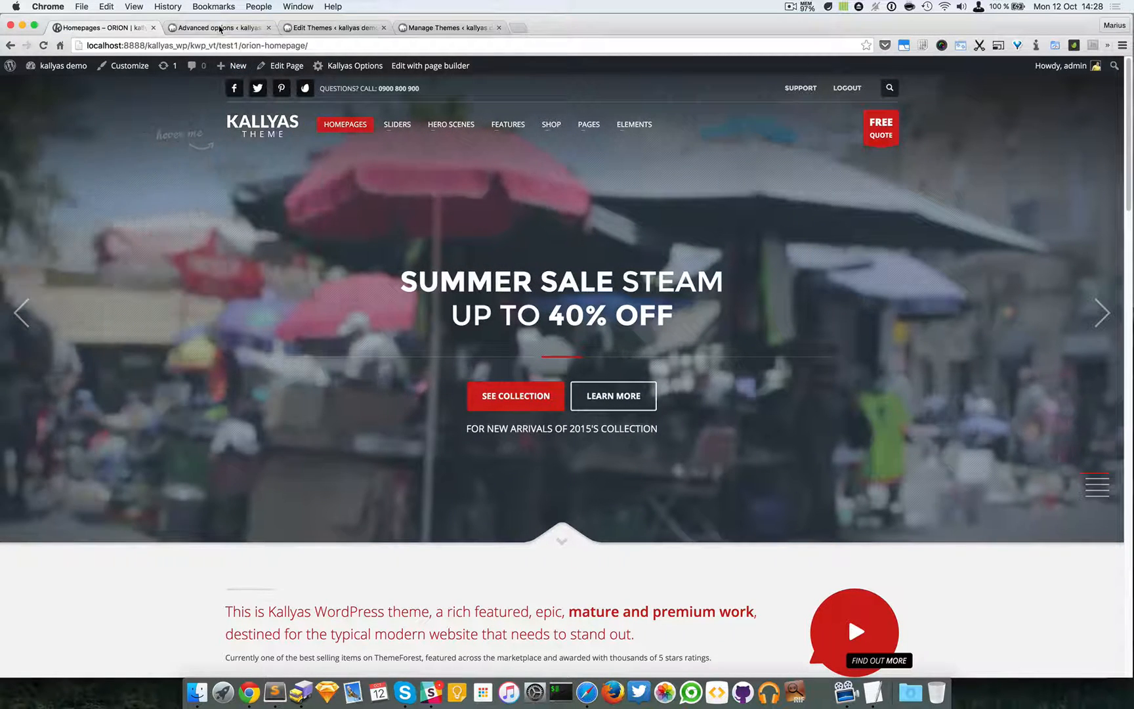
left_click(216, 28)
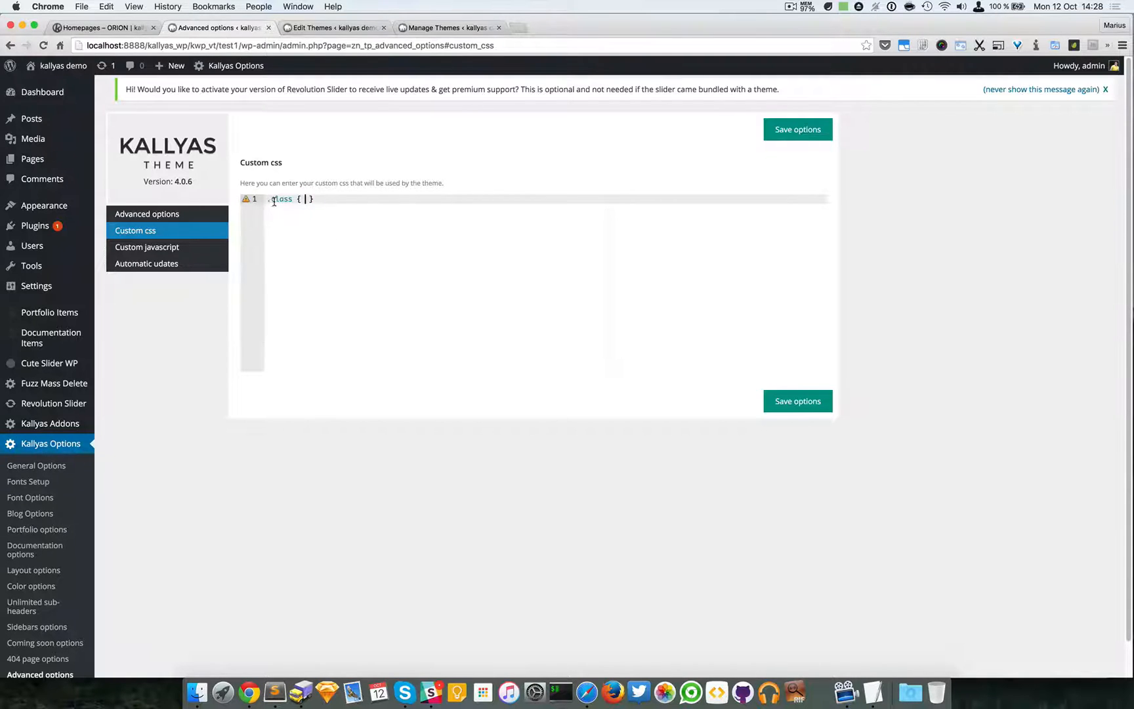
double_click(284, 199)
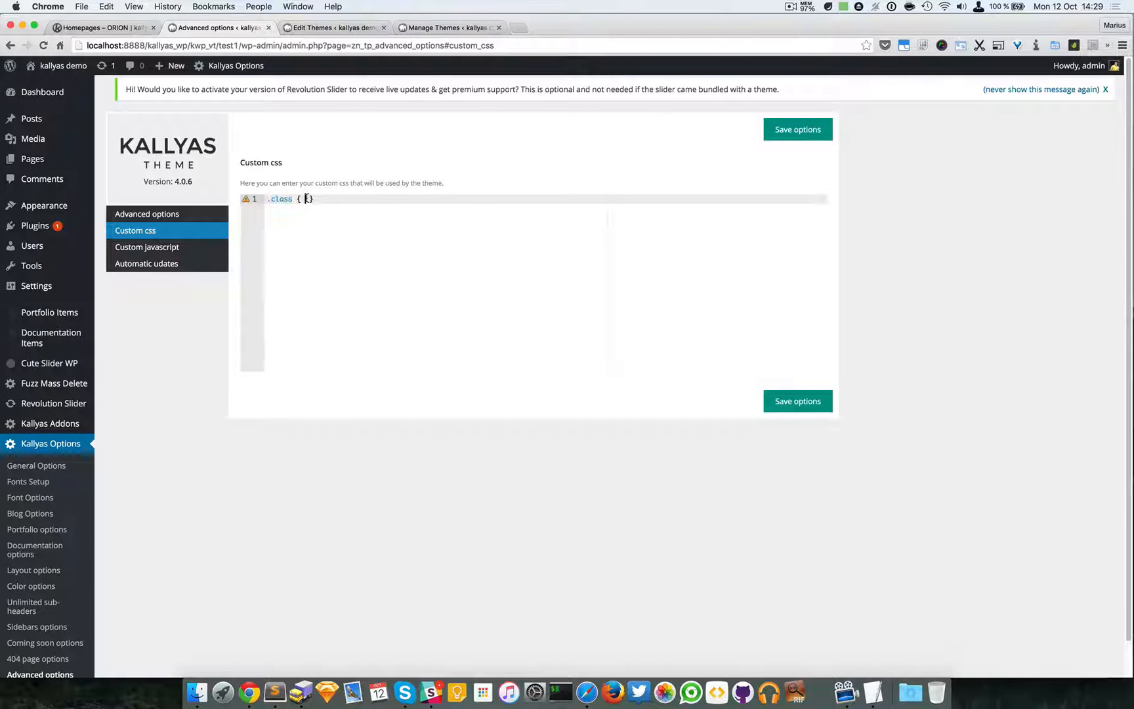
left_click(104, 30)
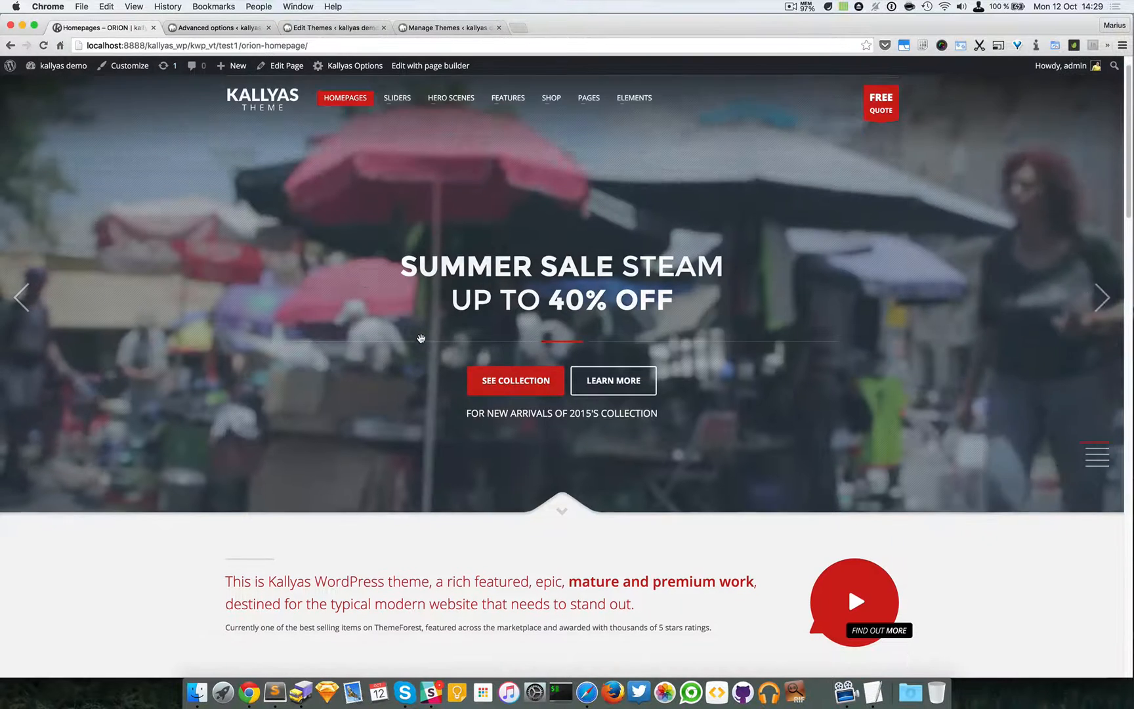
- Inspect the banner heading and identify its h3.m_title element in the Elements panel
scroll("down", 3)
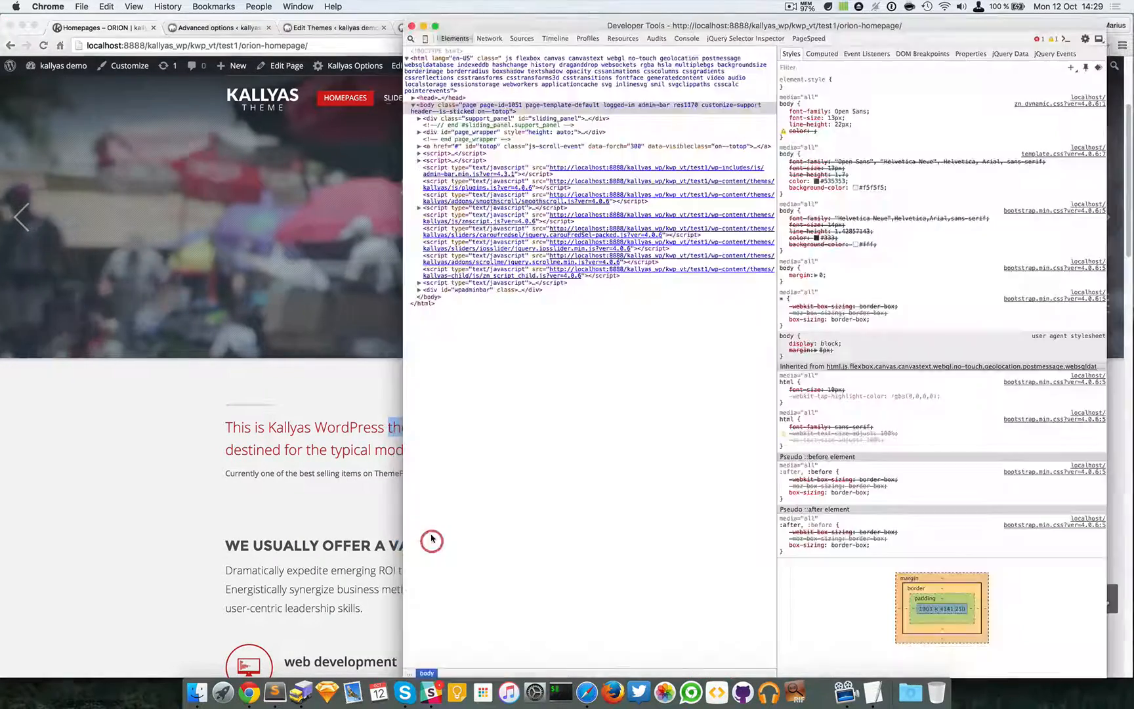
left_click(530, 291)
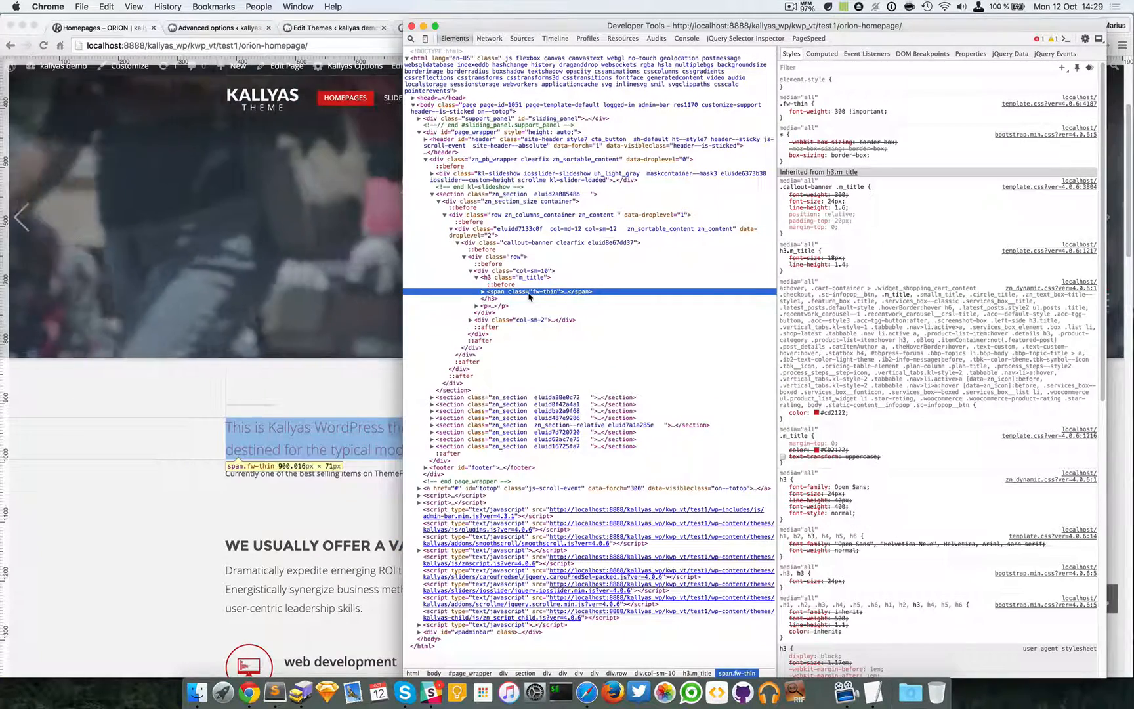
left_click(517, 277)
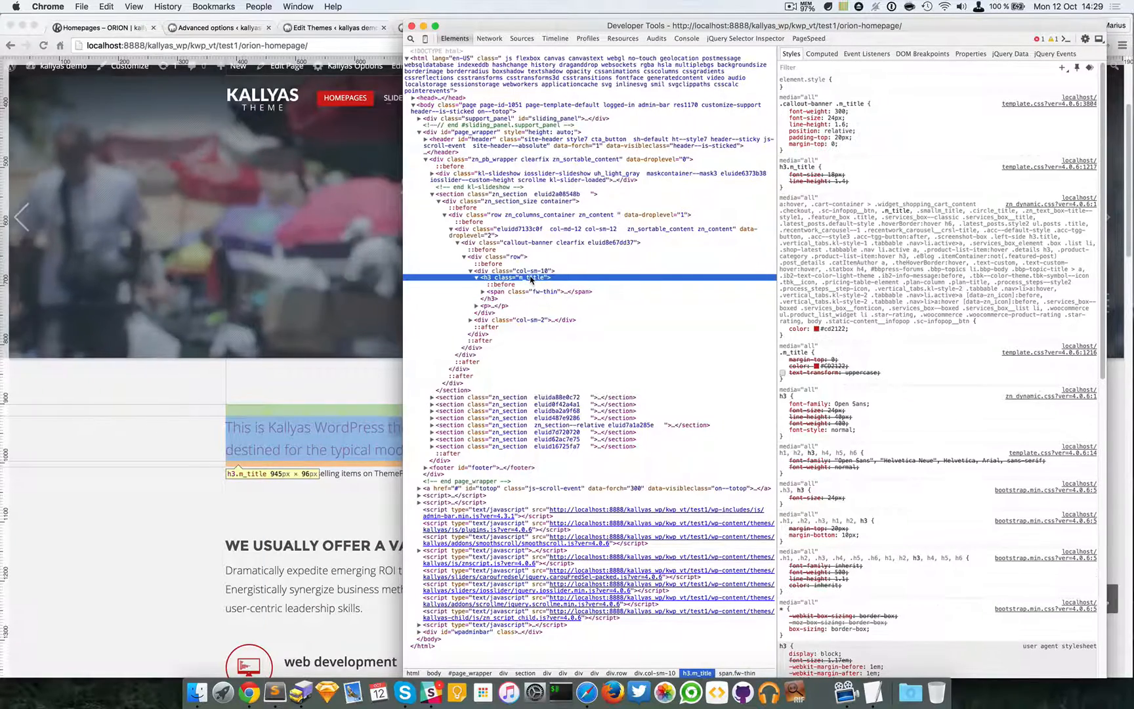
right_click(805, 104)
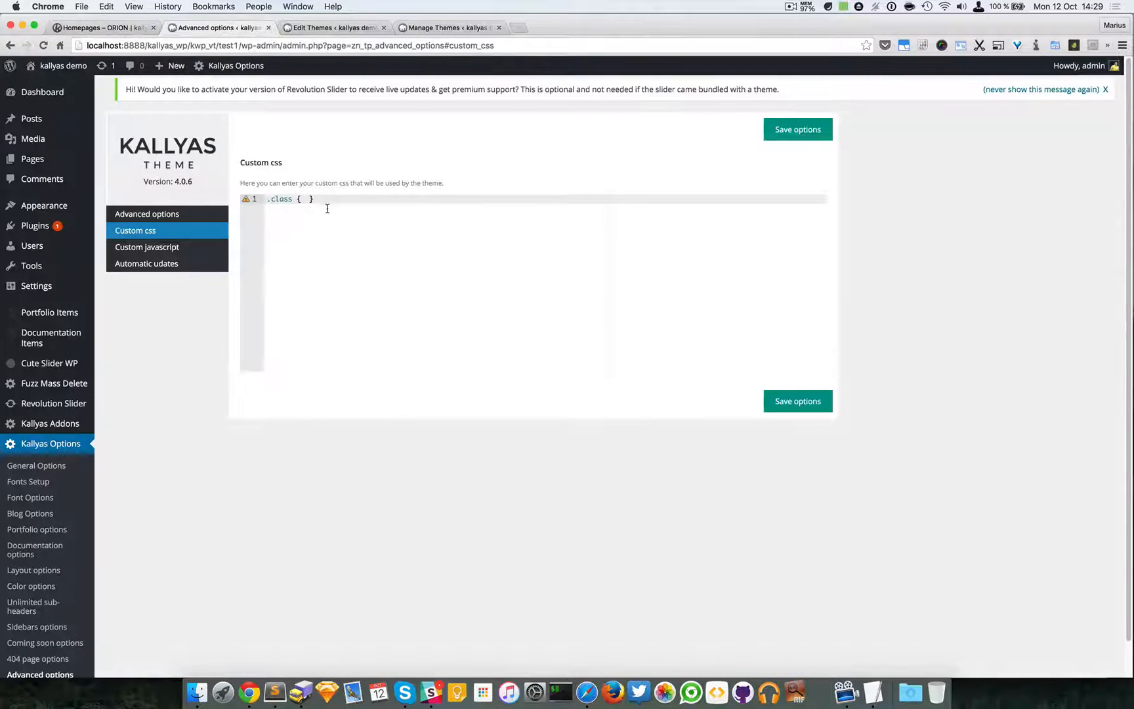
- Write .callout-banner .m_title { font-size:32px; color:blue; } in Custom css and save it
type(".callout-banner .m_title")
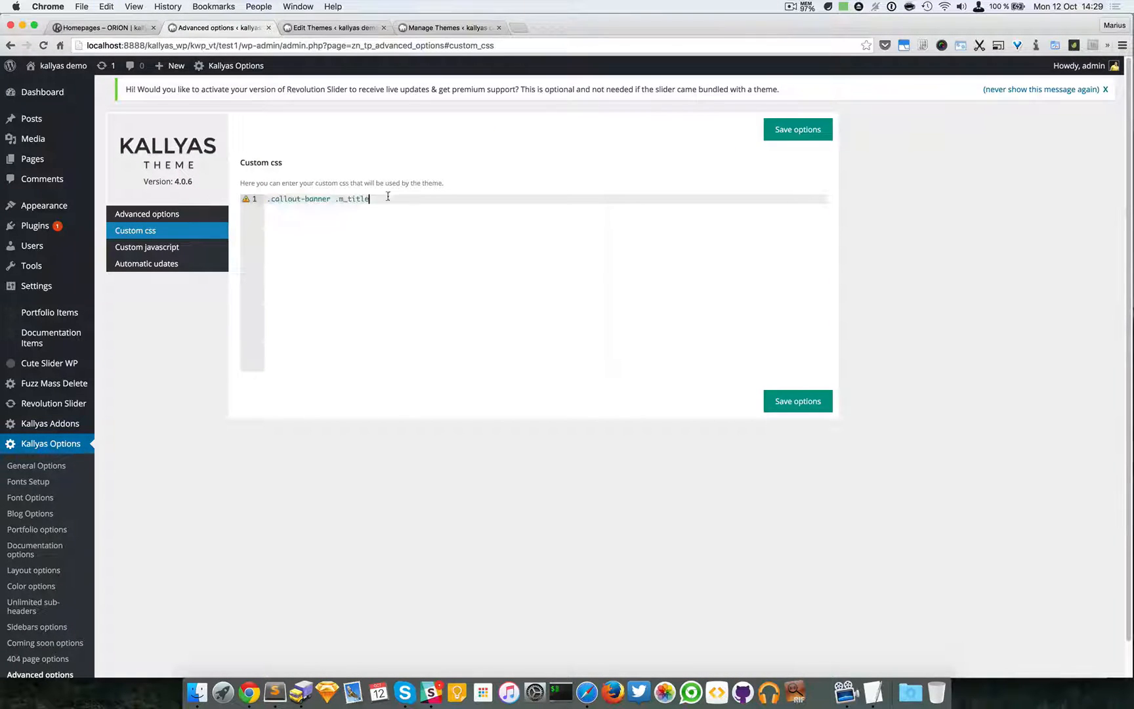
type("{}")
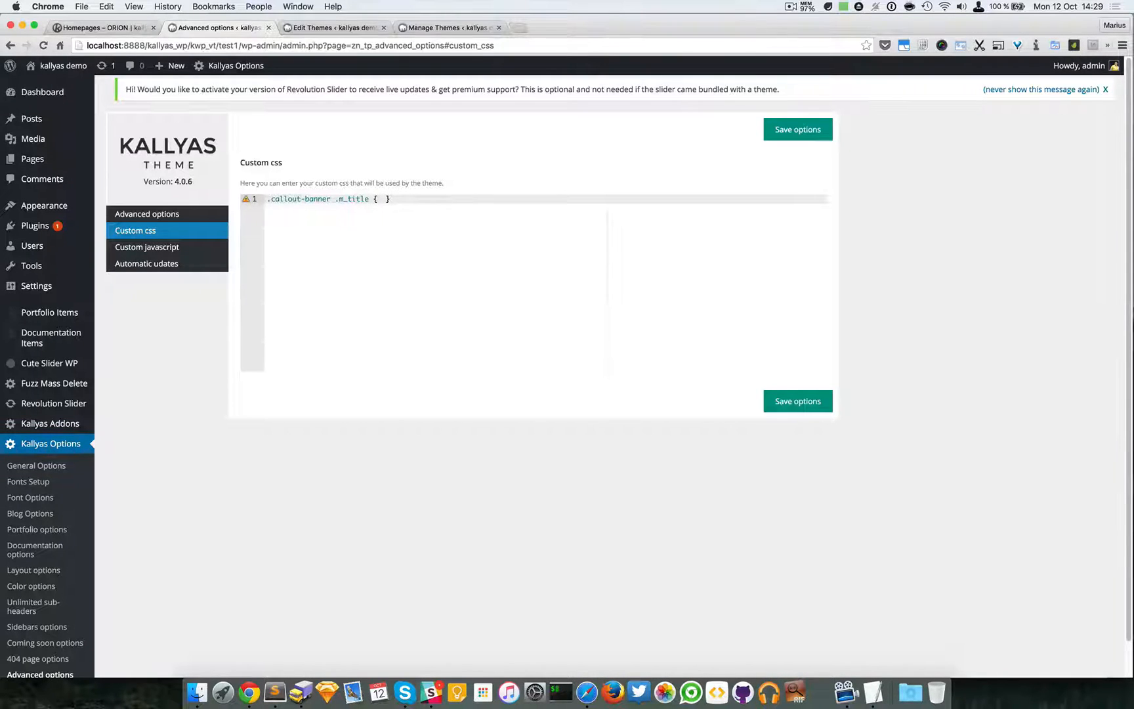
type("font-size:")
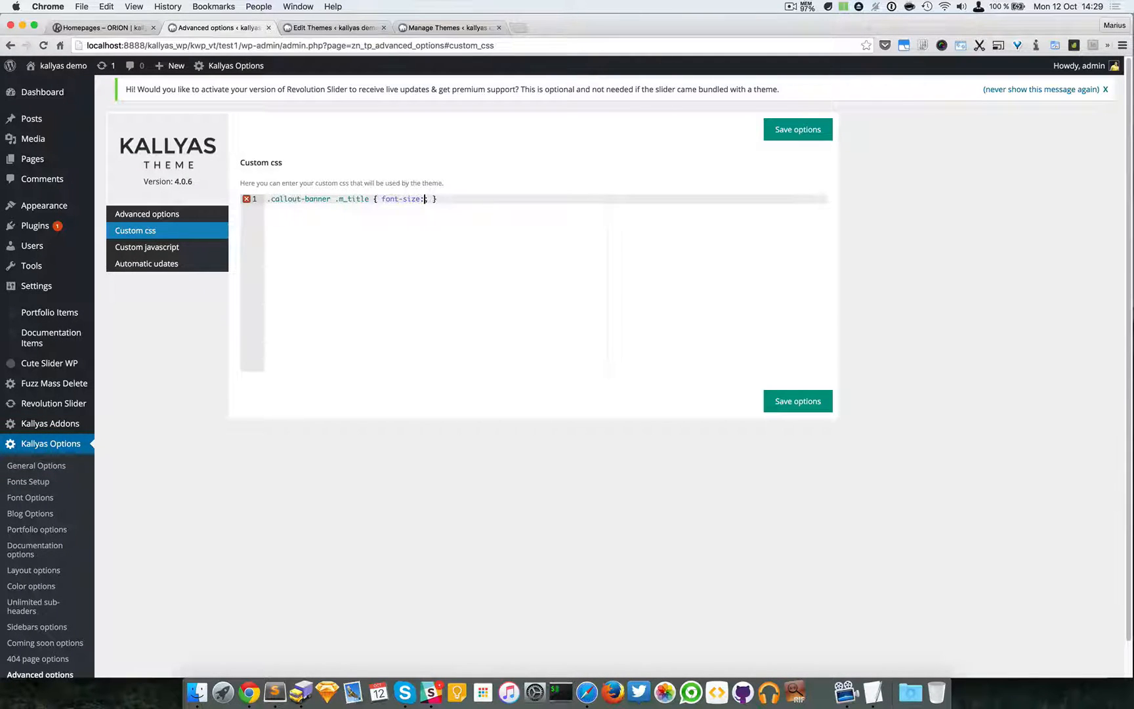
type("32px")
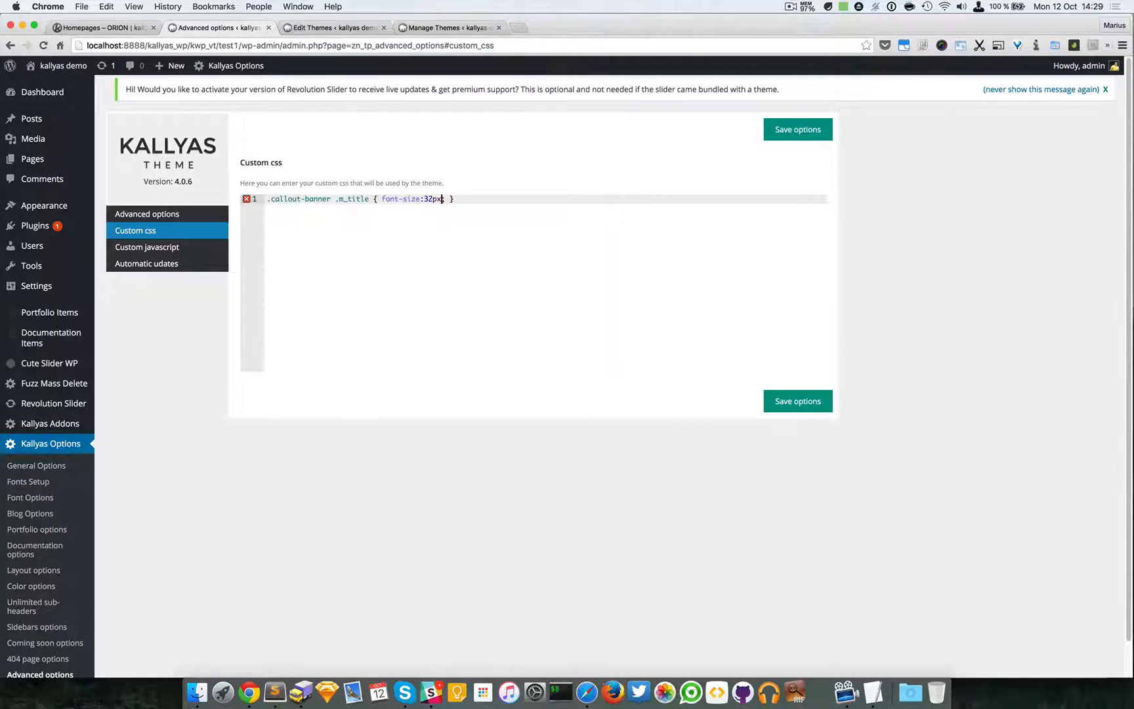
type("; color")
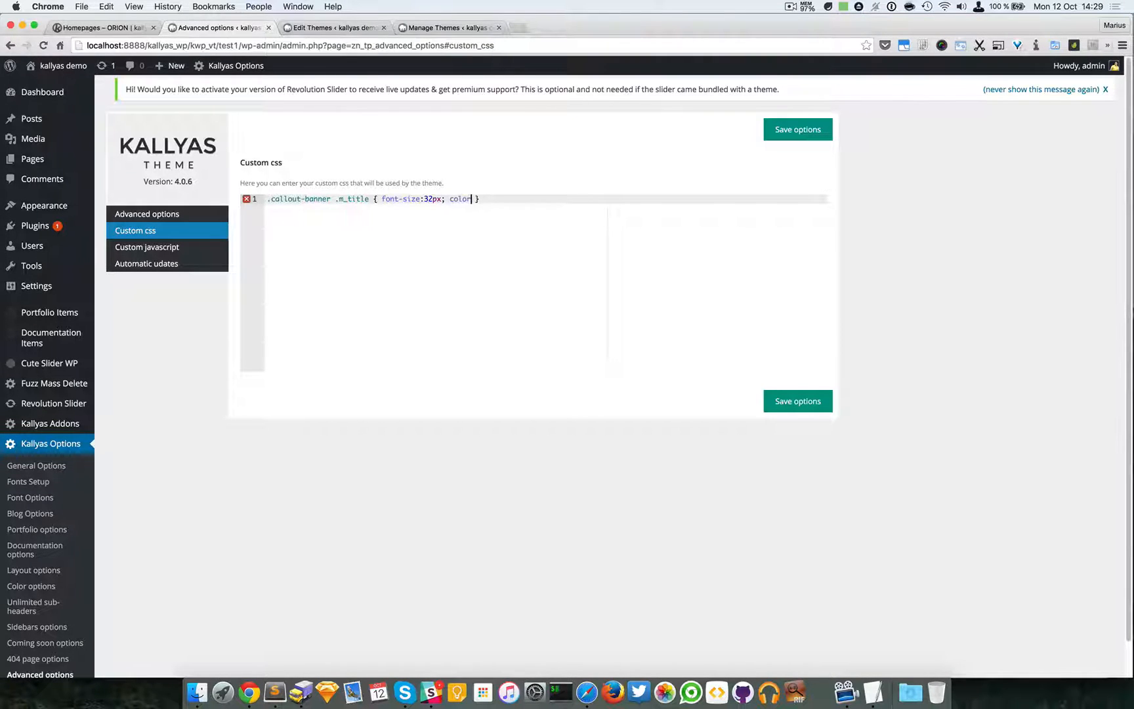
type("blue;")
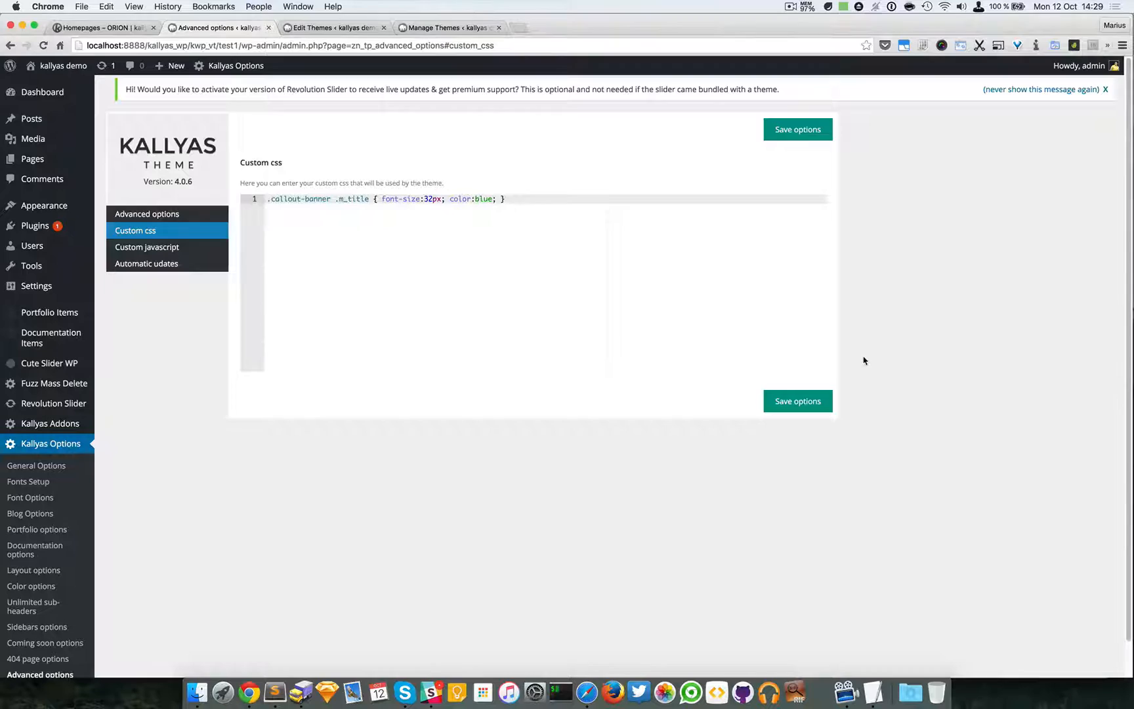
left_click(99, 29)
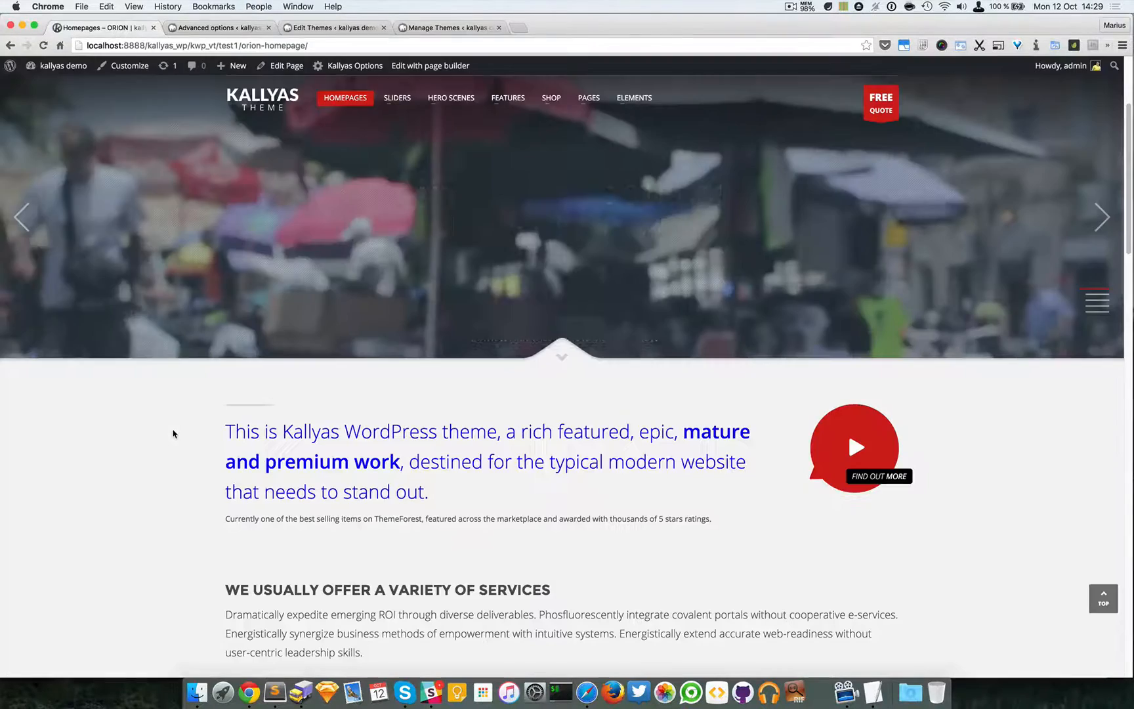
- Inspect the homepage intro text's styles, then return to the Kallyas Custom css page
right_click(391, 431)
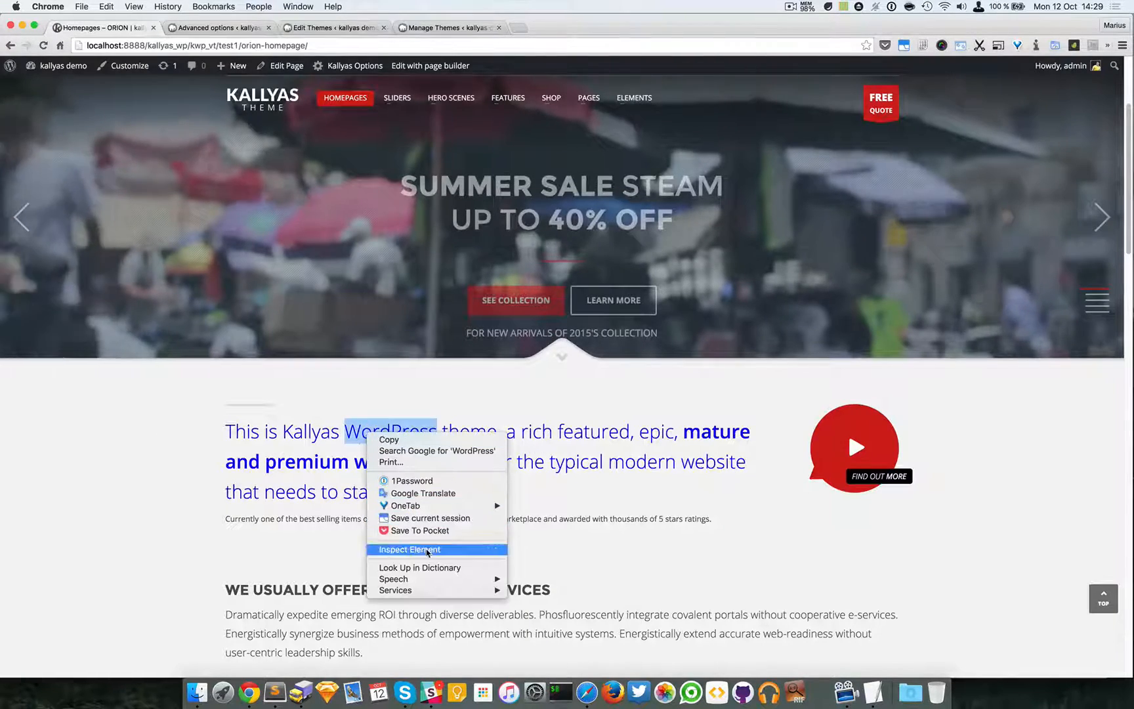
left_click(410, 550)
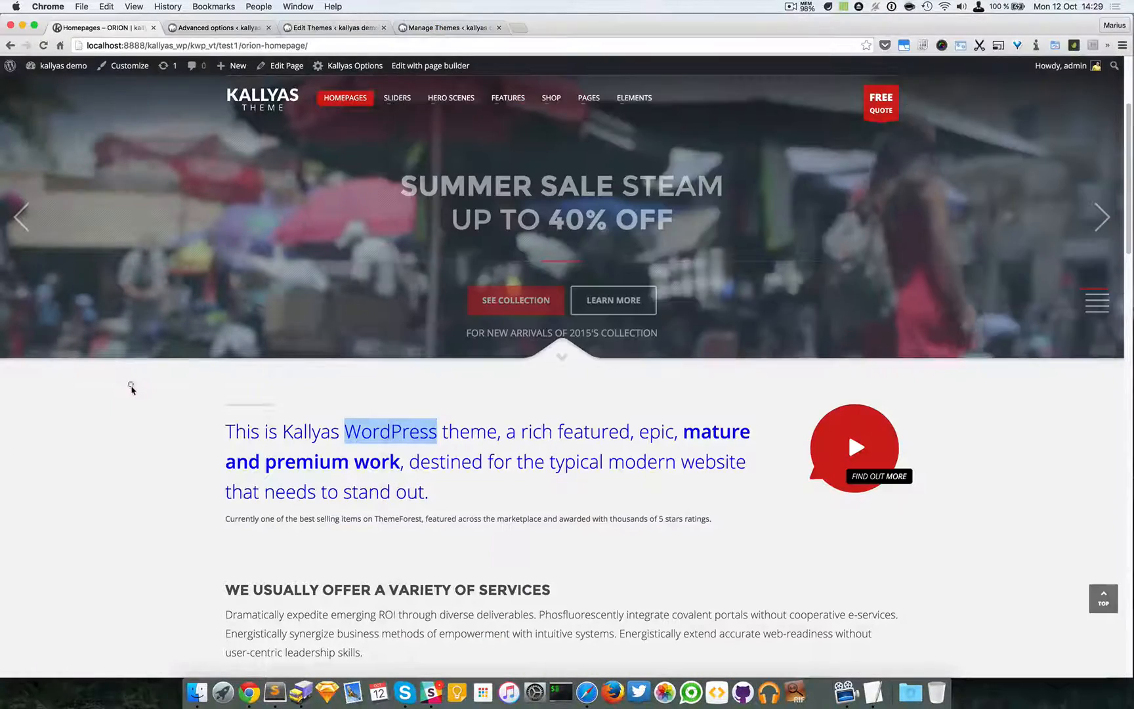
left_click(217, 27)
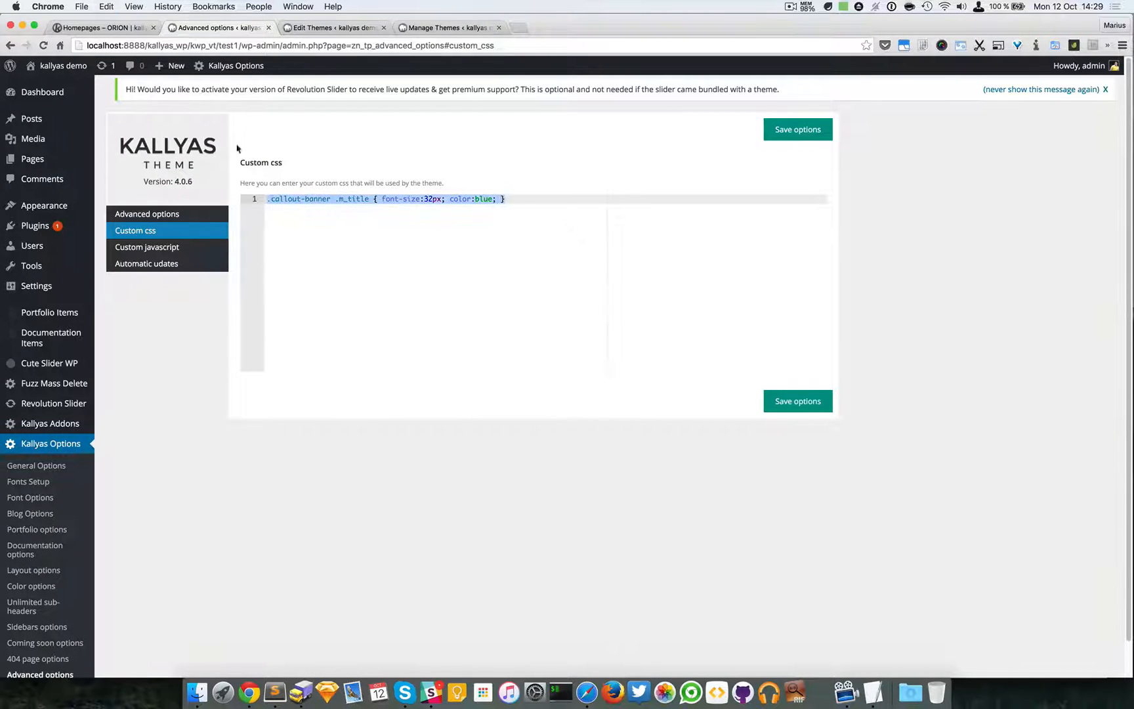
- Replace .class { } in child style.css with the 32px blue callout-banner title rule and update the file
left_click(330, 27)
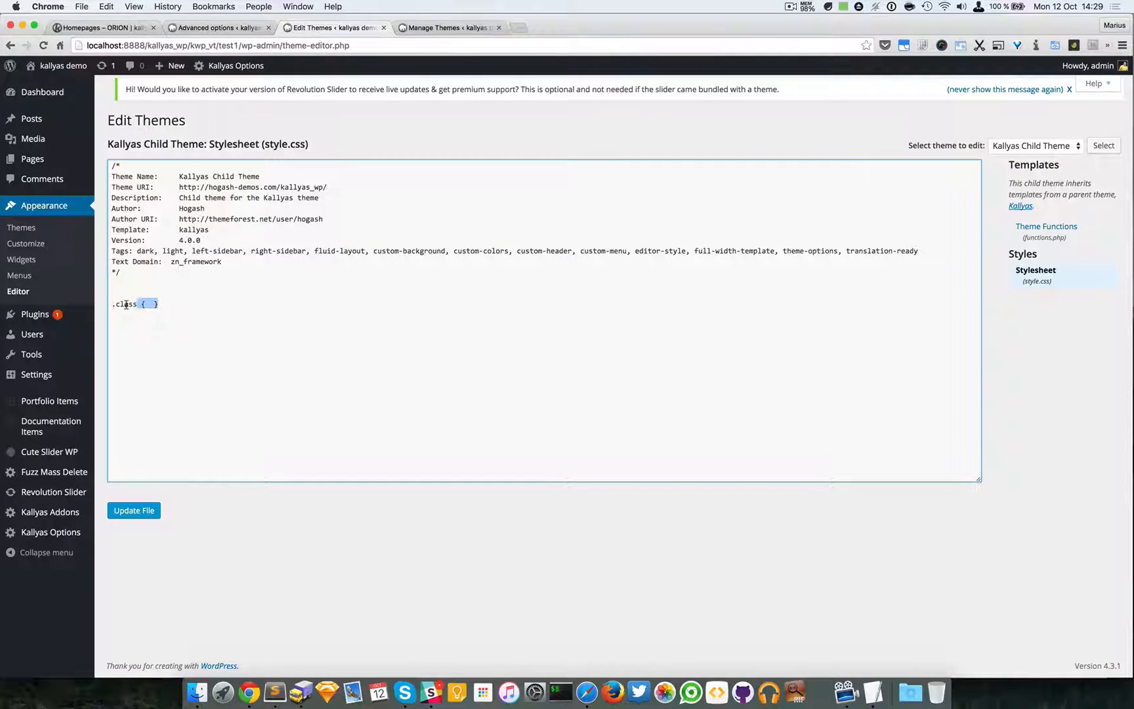
type(".callout-banner .m_title { font-size:32px; color:blue; }")
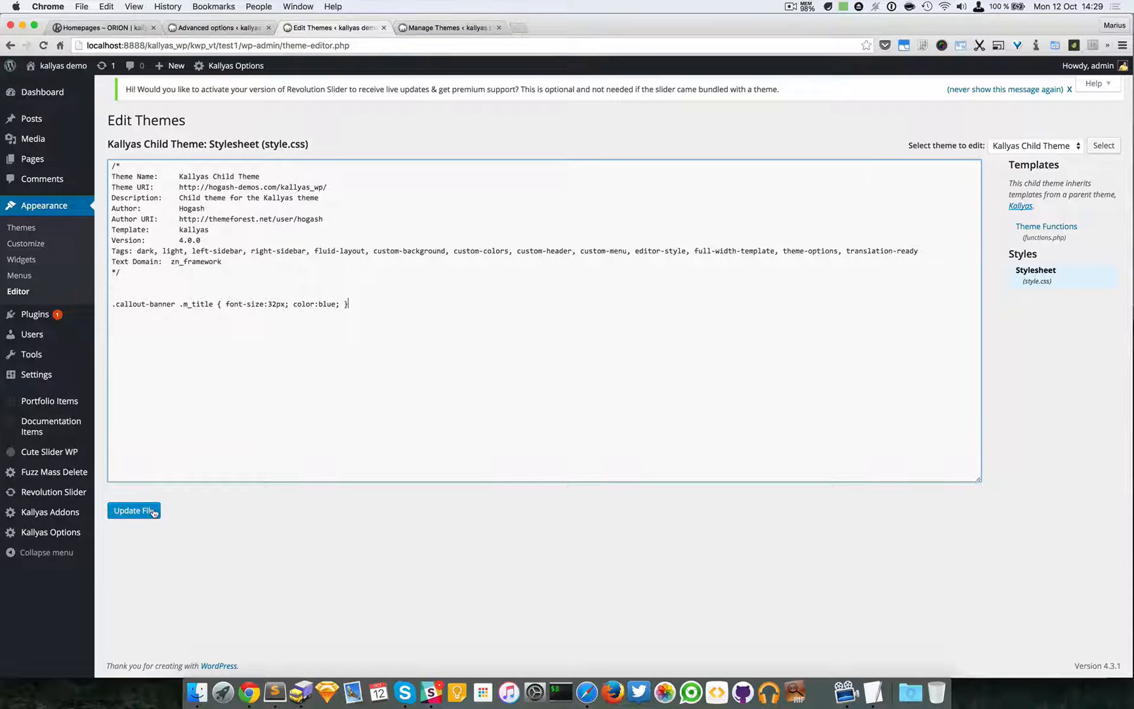
left_click(134, 511)
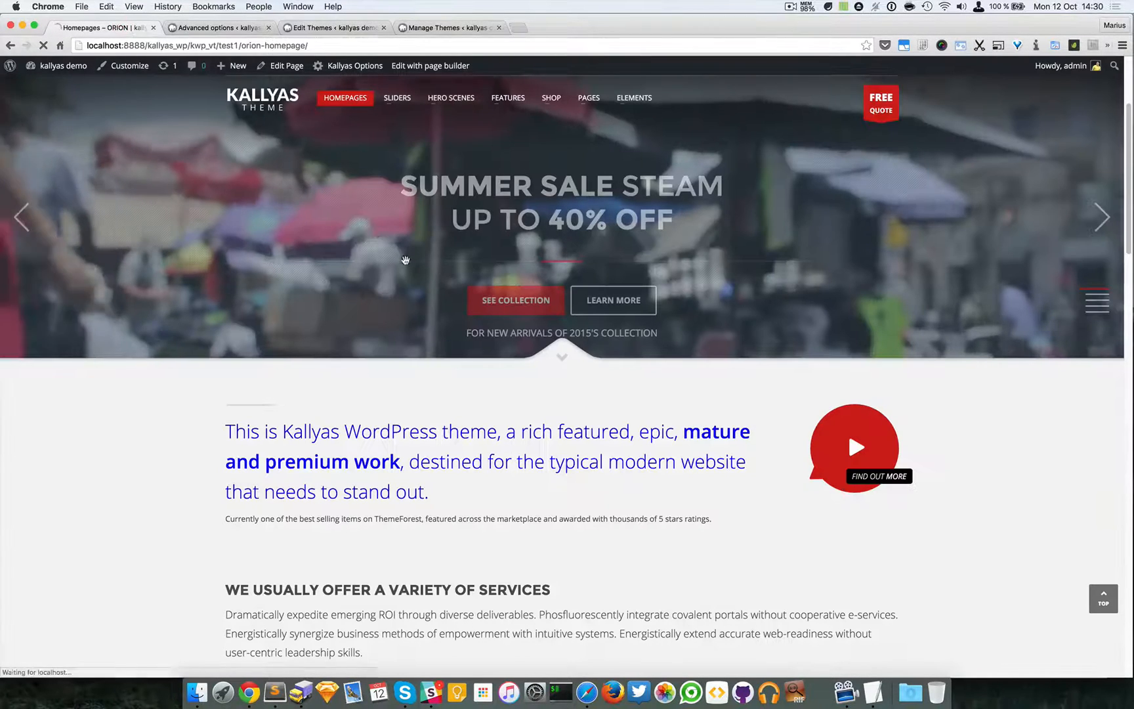
- Inspect the homepage intro text's styles, then return to the child stylesheet editor
right_click(376, 462)
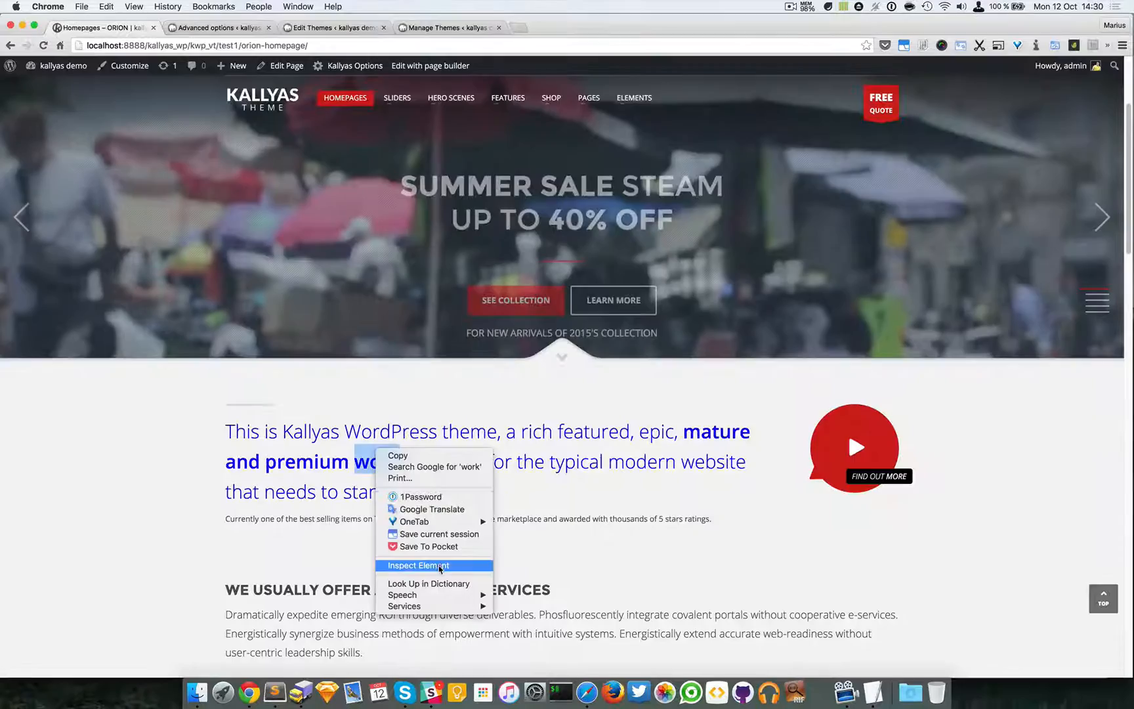
left_click(418, 565)
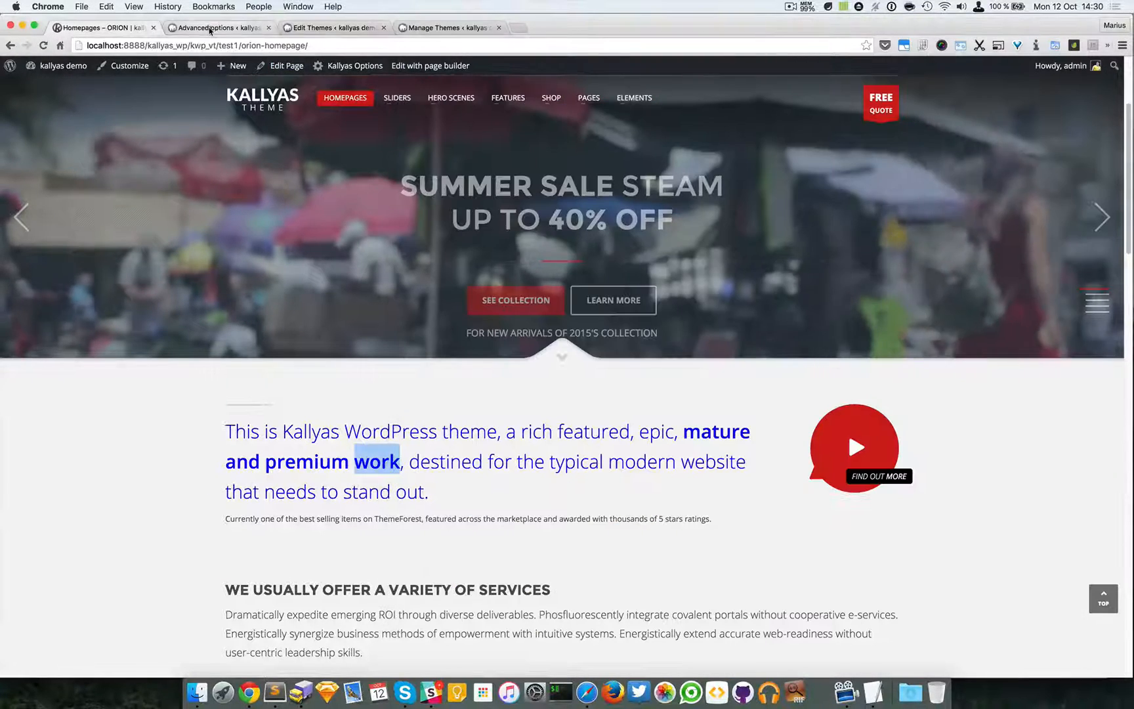
left_click(210, 29)
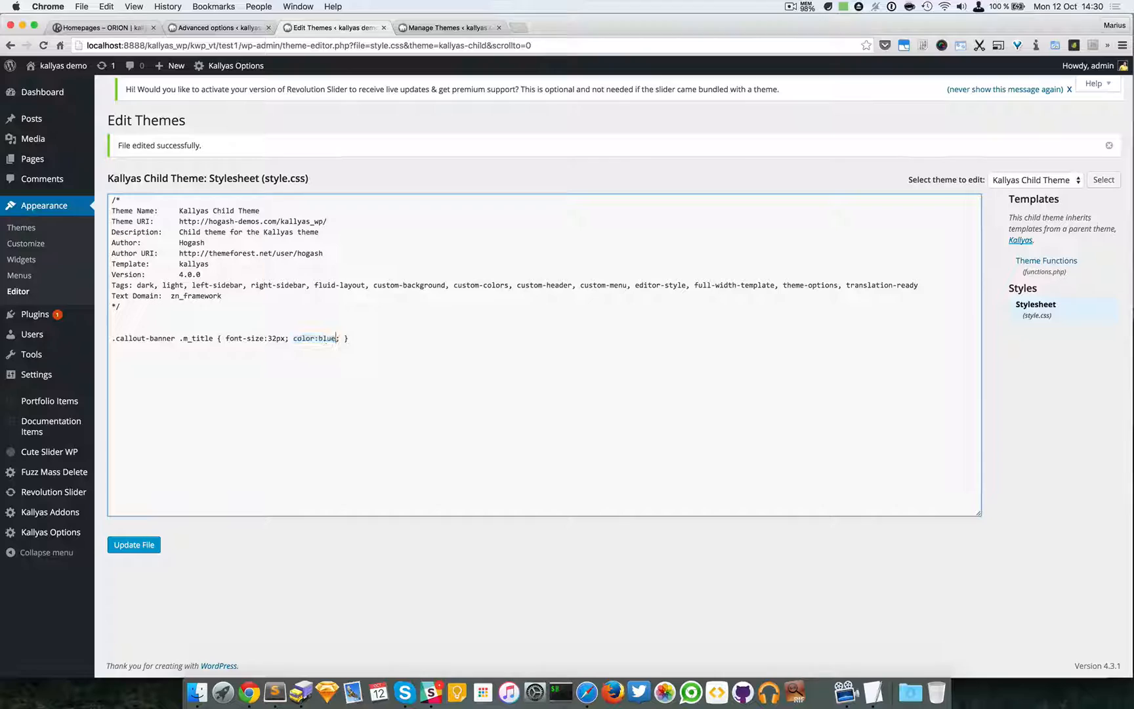
- Change the child stylesheet title colour from blue to green and update the file
type("green")
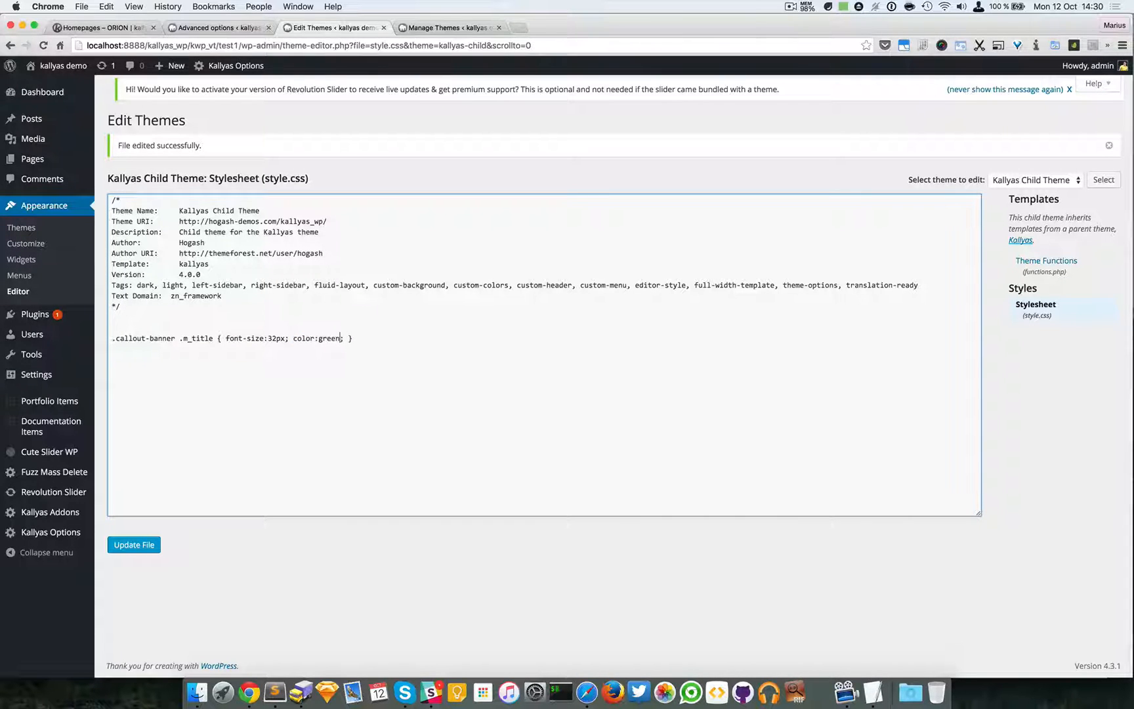
left_click(133, 545)
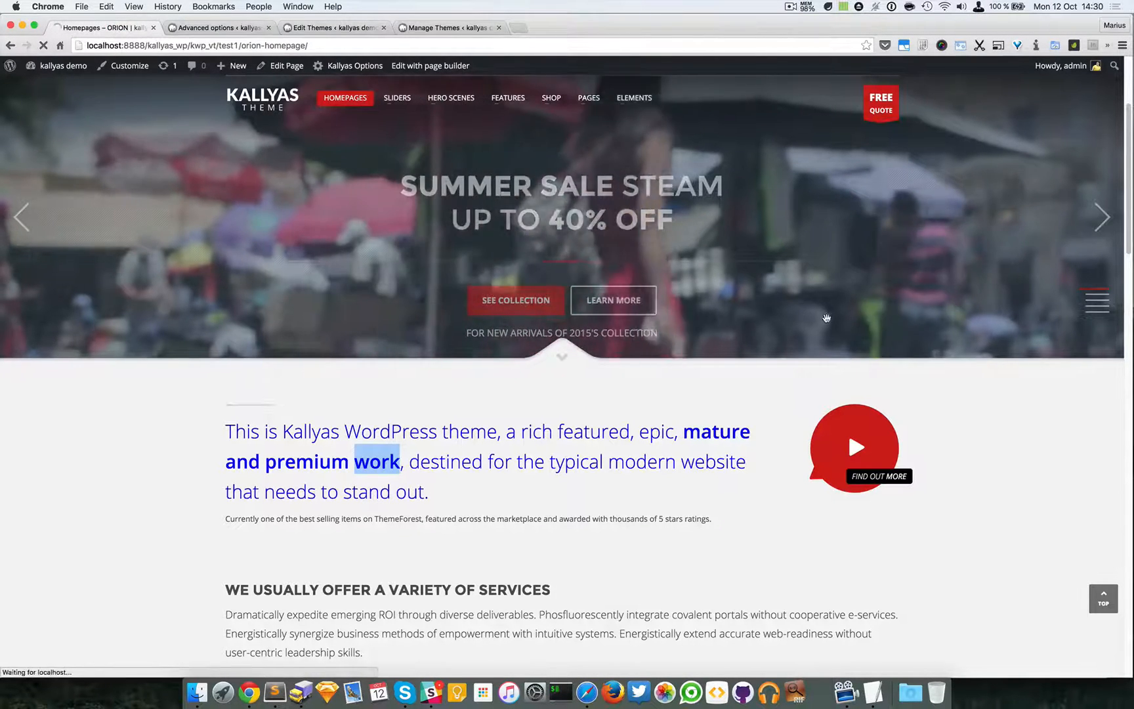
right_click(511, 432)
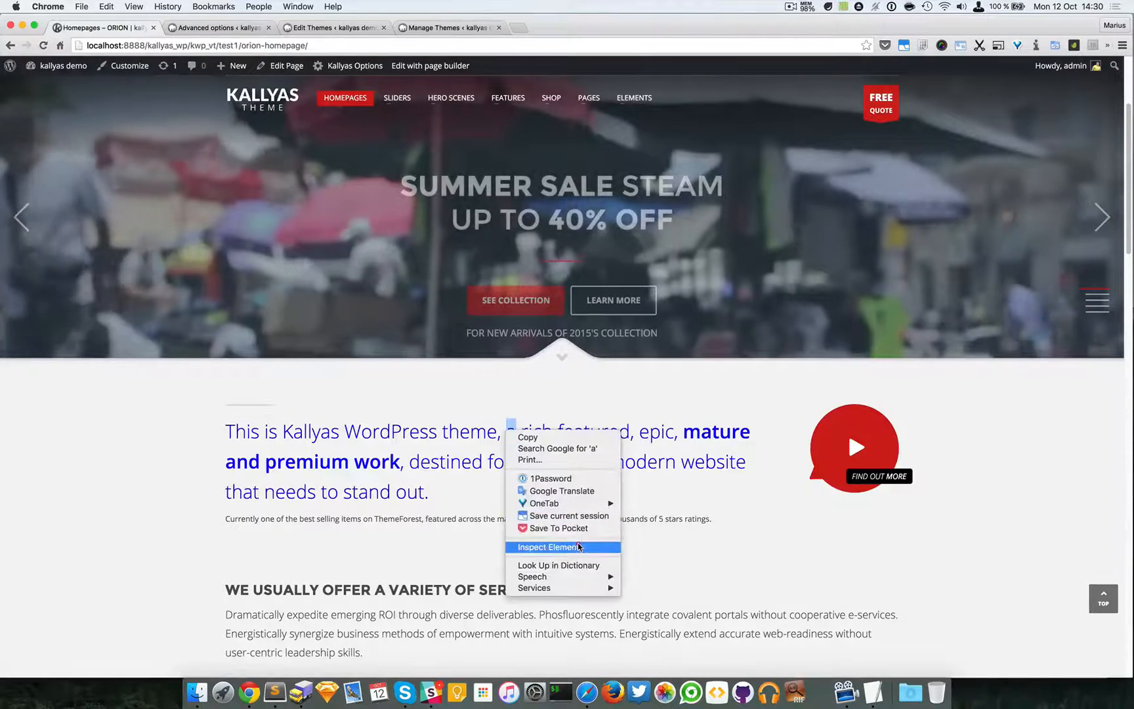
left_click(545, 547)
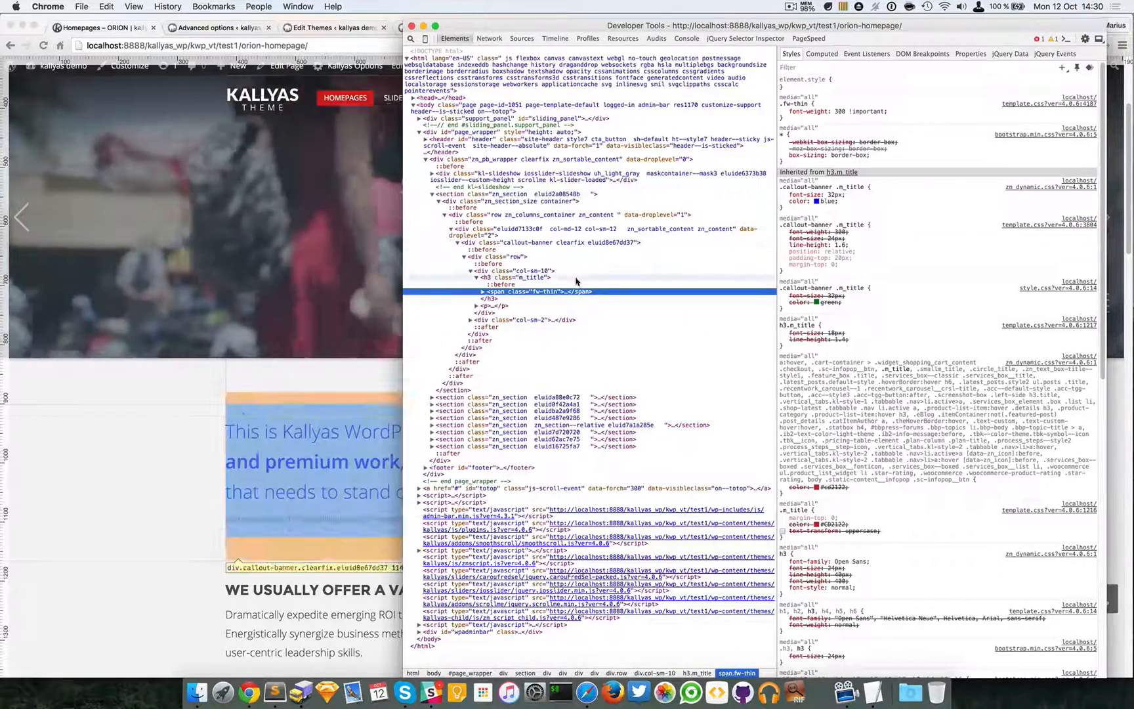
left_click(520, 277)
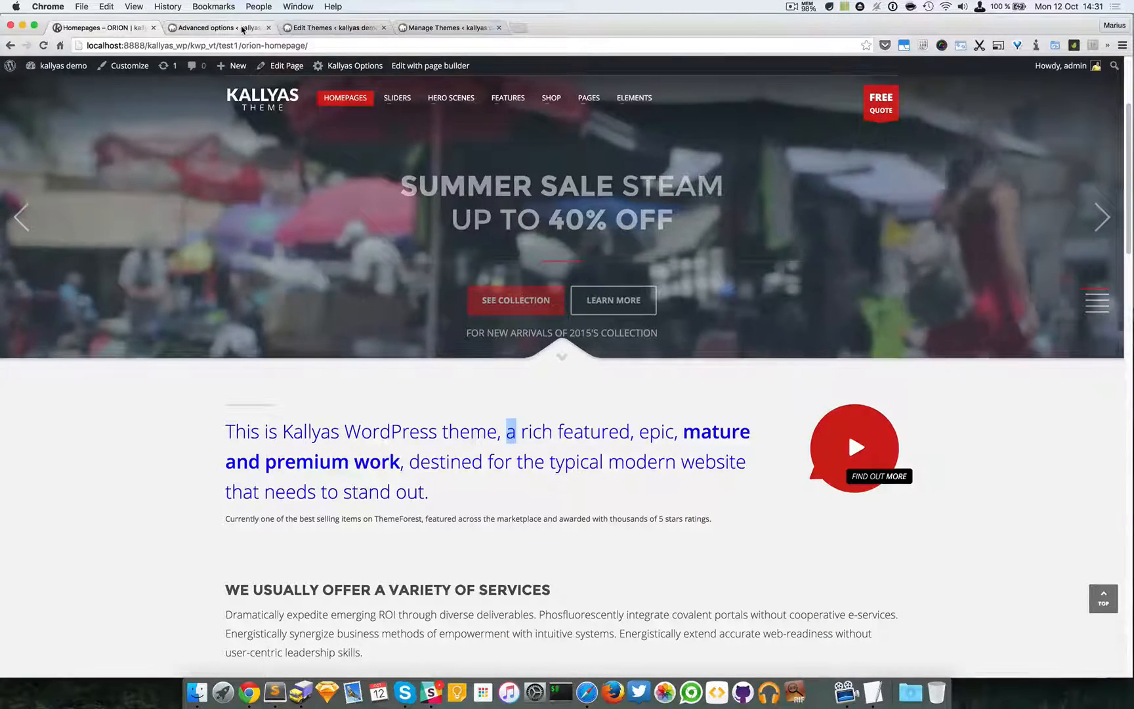
- Review the green rule in child style.css, then the blue 32px rule in Kallyas Custom css
left_click(220, 27)
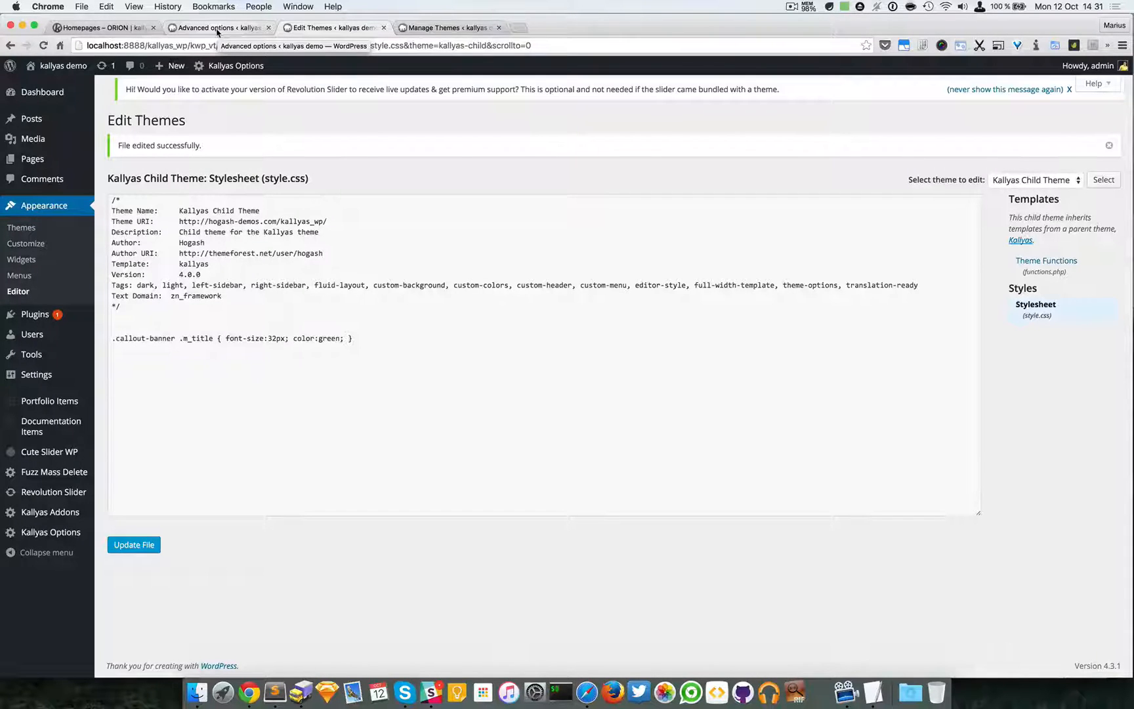
left_click(216, 28)
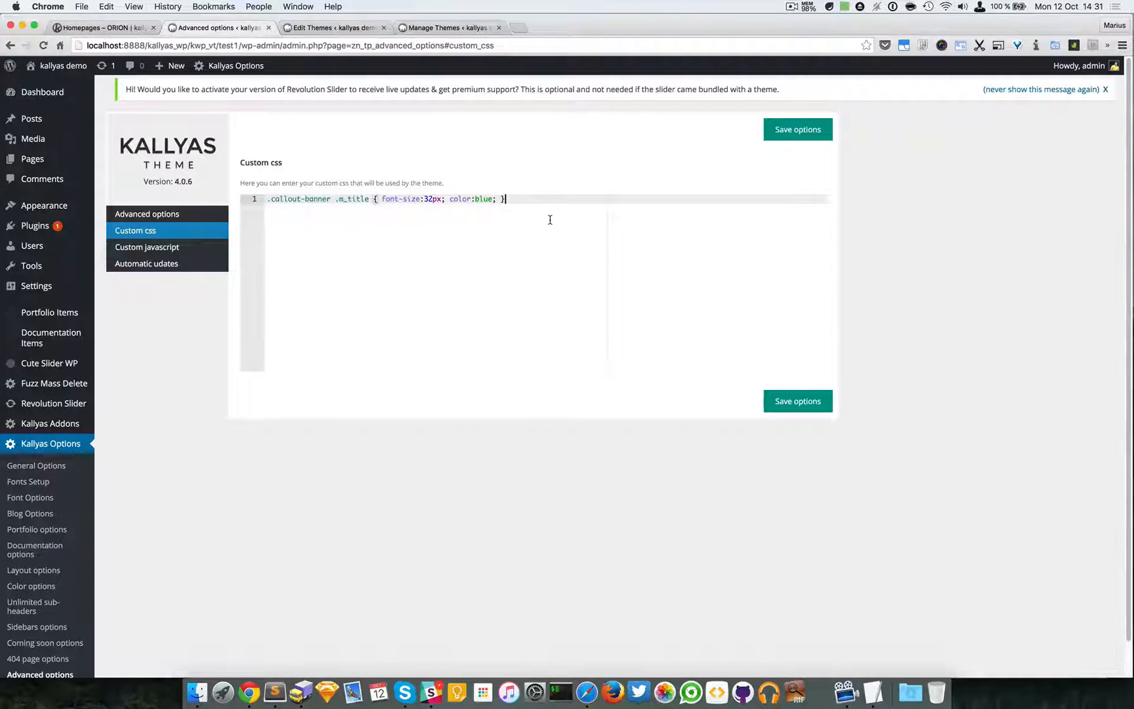
- Inspect the homepage callout-banner title in DevTools, where the custom blue overrides the child theme's green
left_click(98, 29)
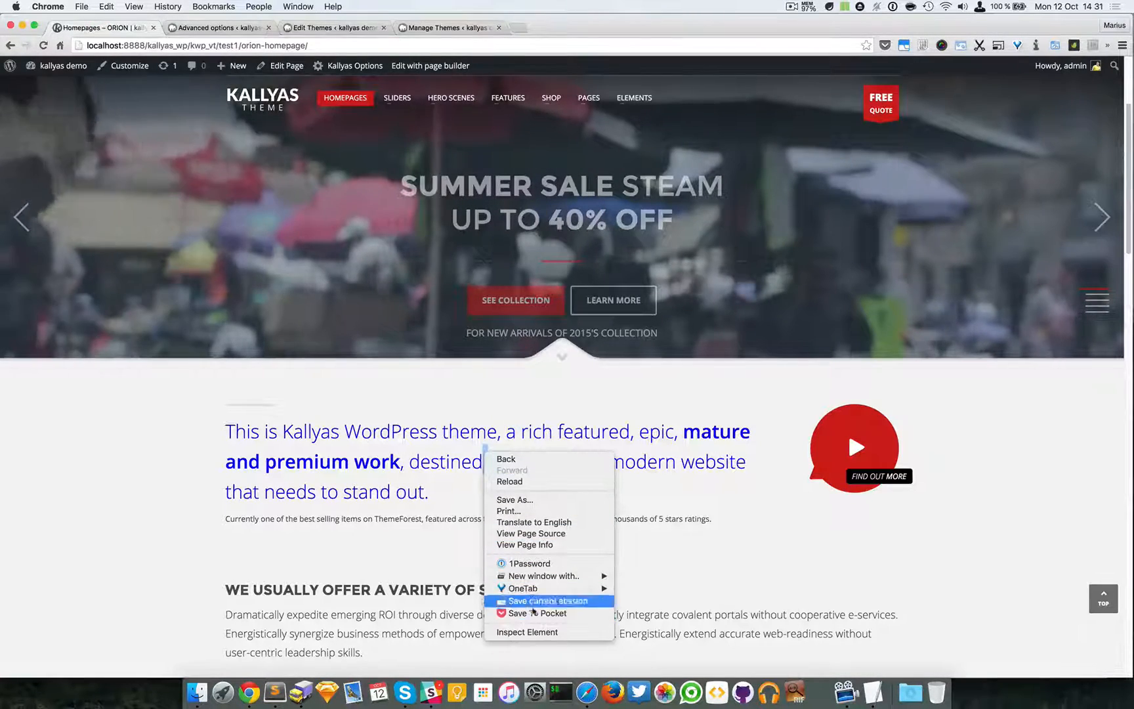
left_click(528, 632)
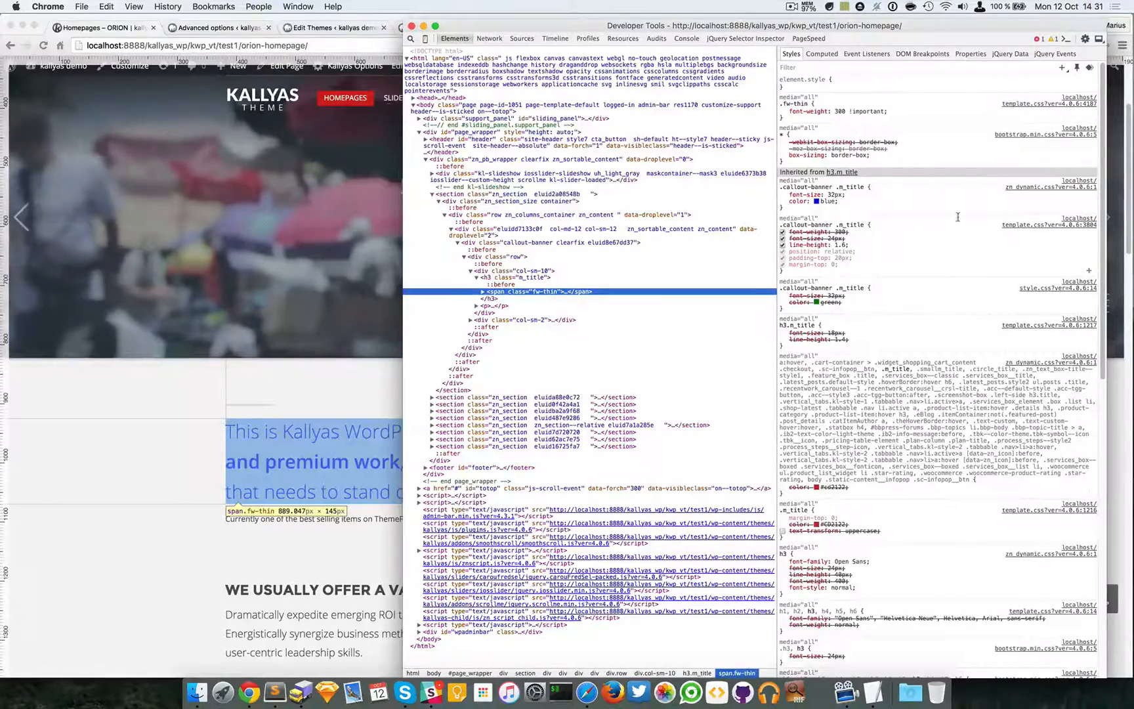
left_click(521, 38)
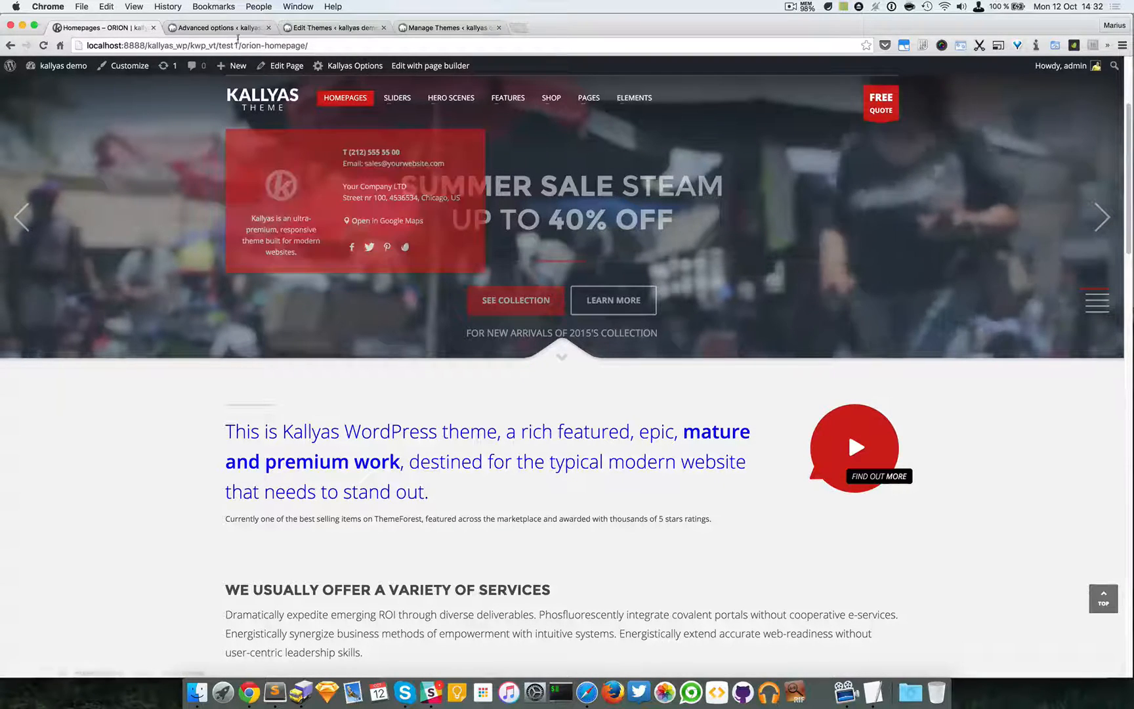
- Go back to the Kallyas Options Custom css page with the blue 32px title rule
left_click(216, 29)
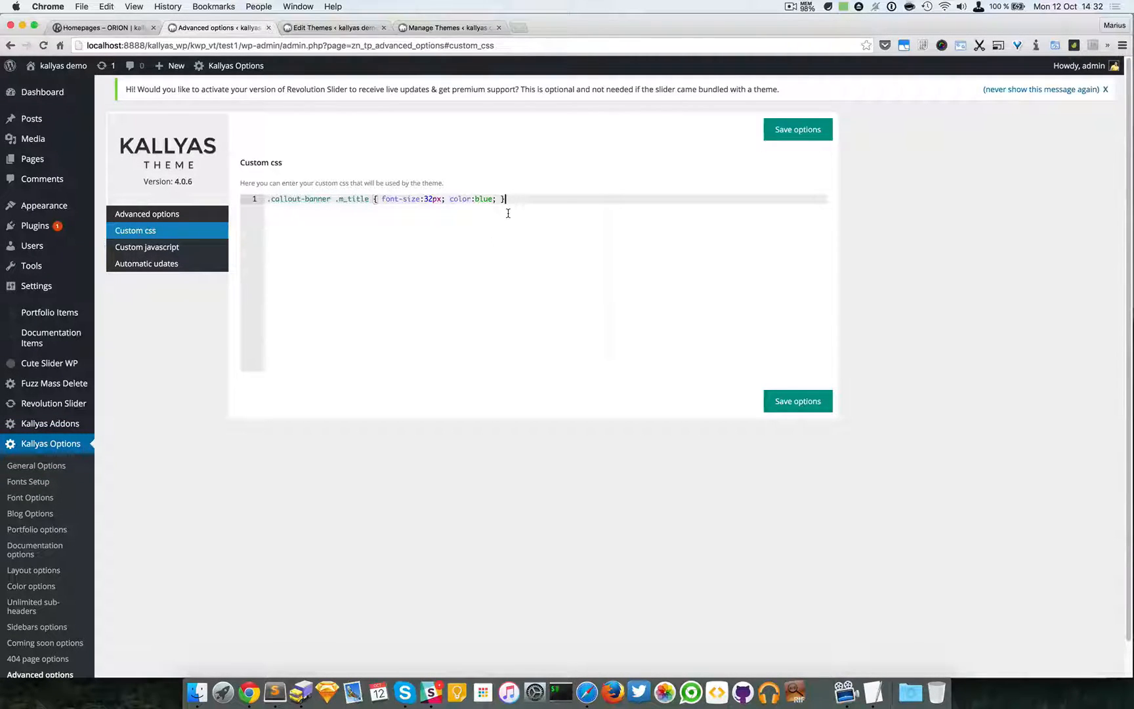
mouse_move(233, 212)
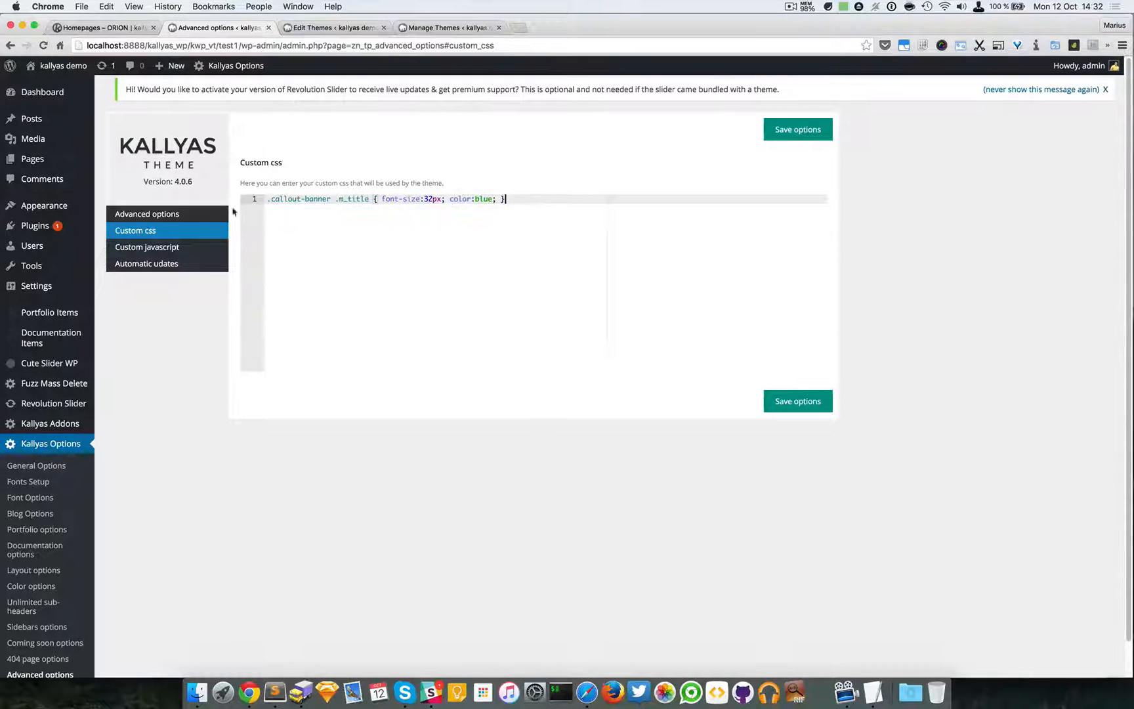
mouse_move(465, 244)
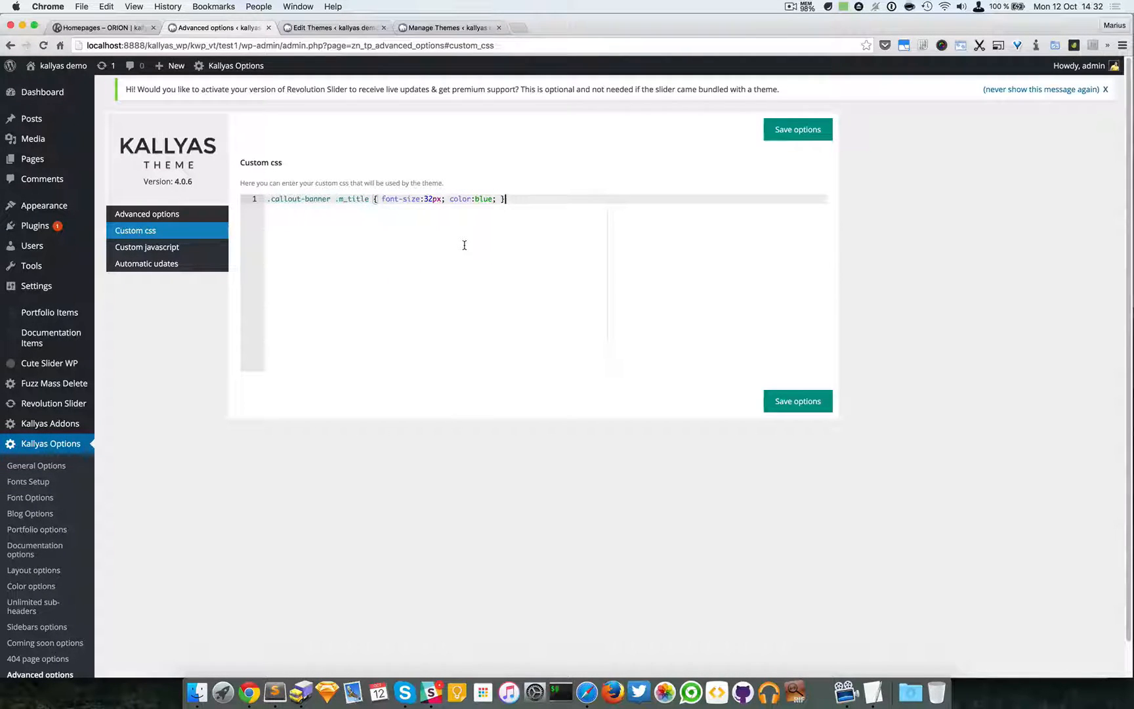